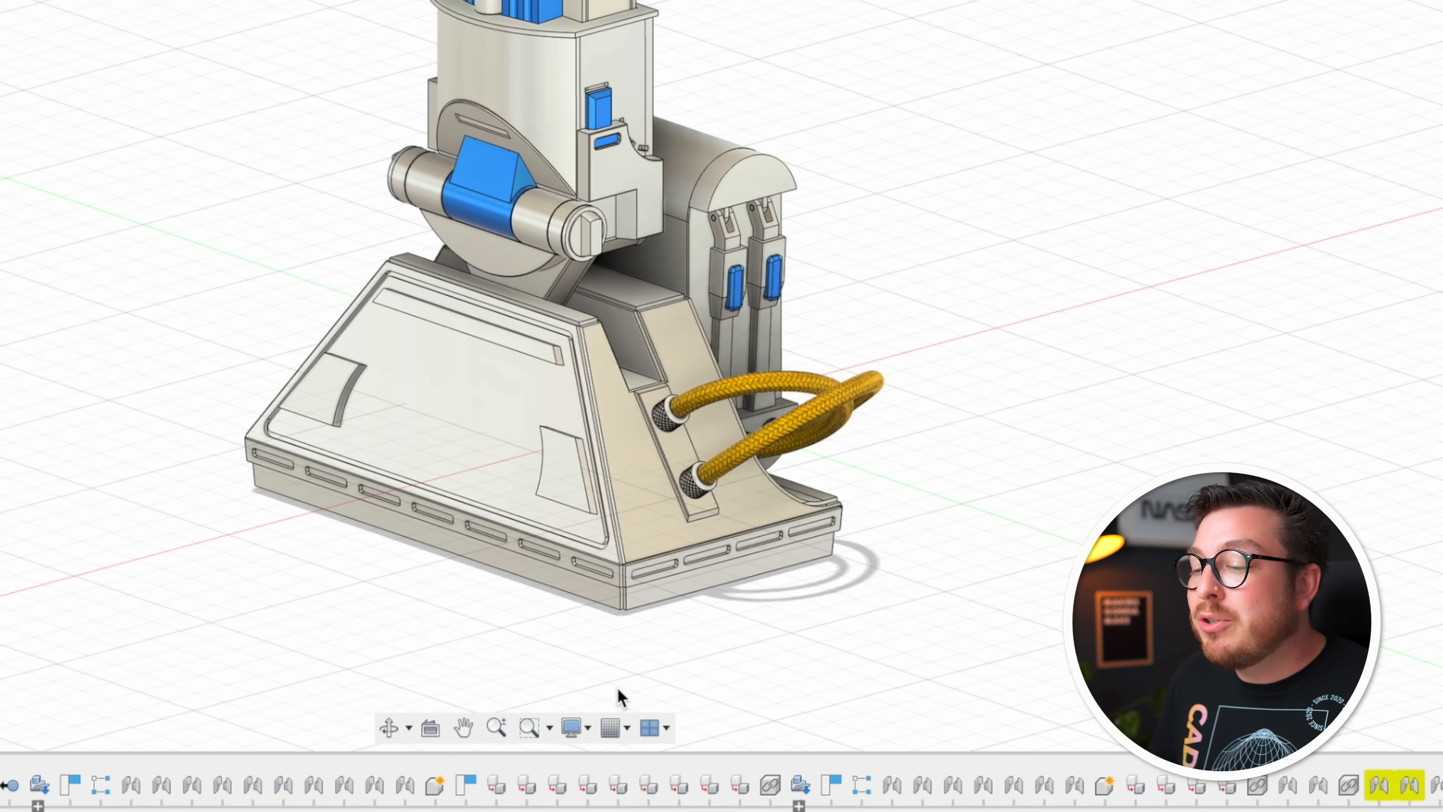
# Switch the graphics preset from Quality to Performance via Display Settings.
pyautogui.click(569, 727)
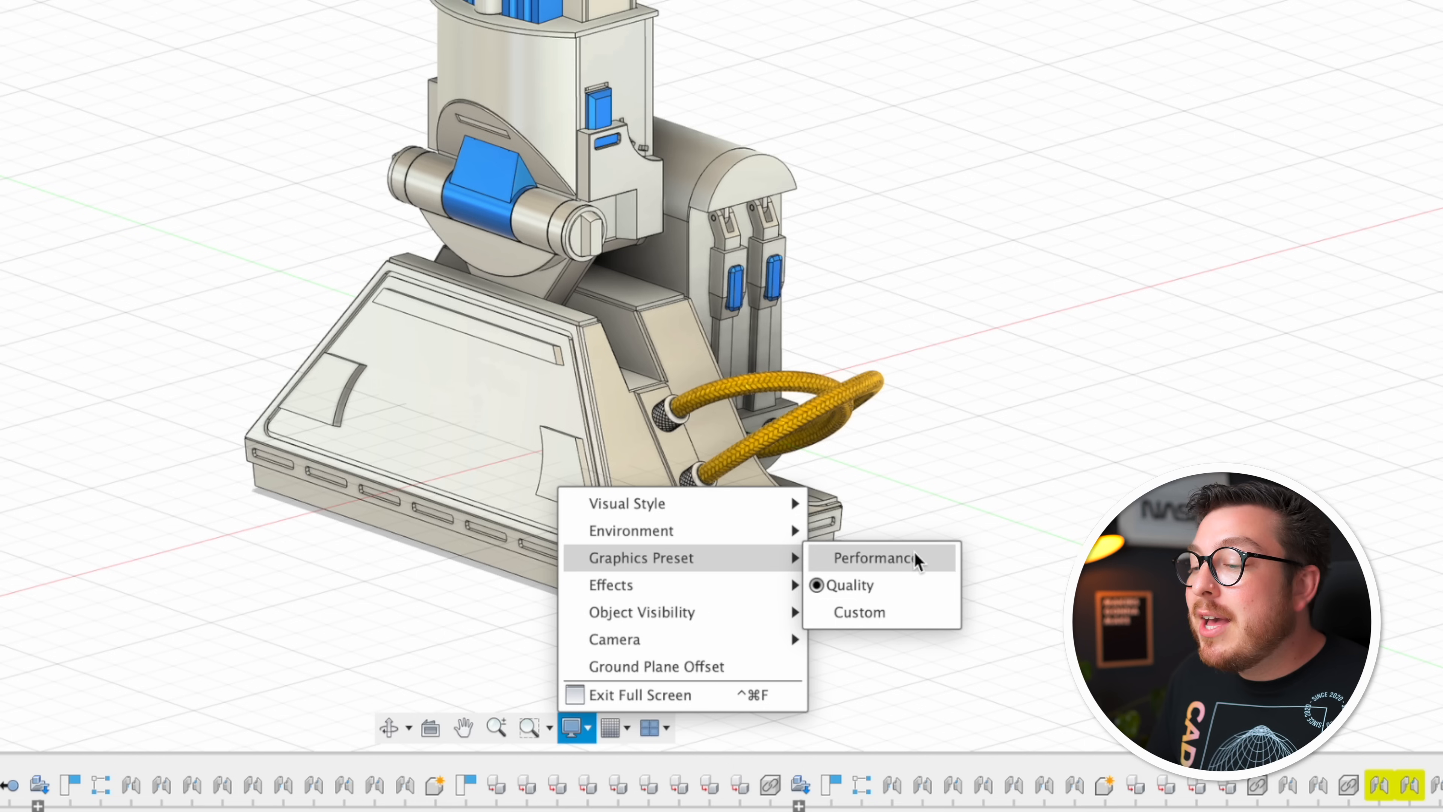
pyautogui.click(873, 557)
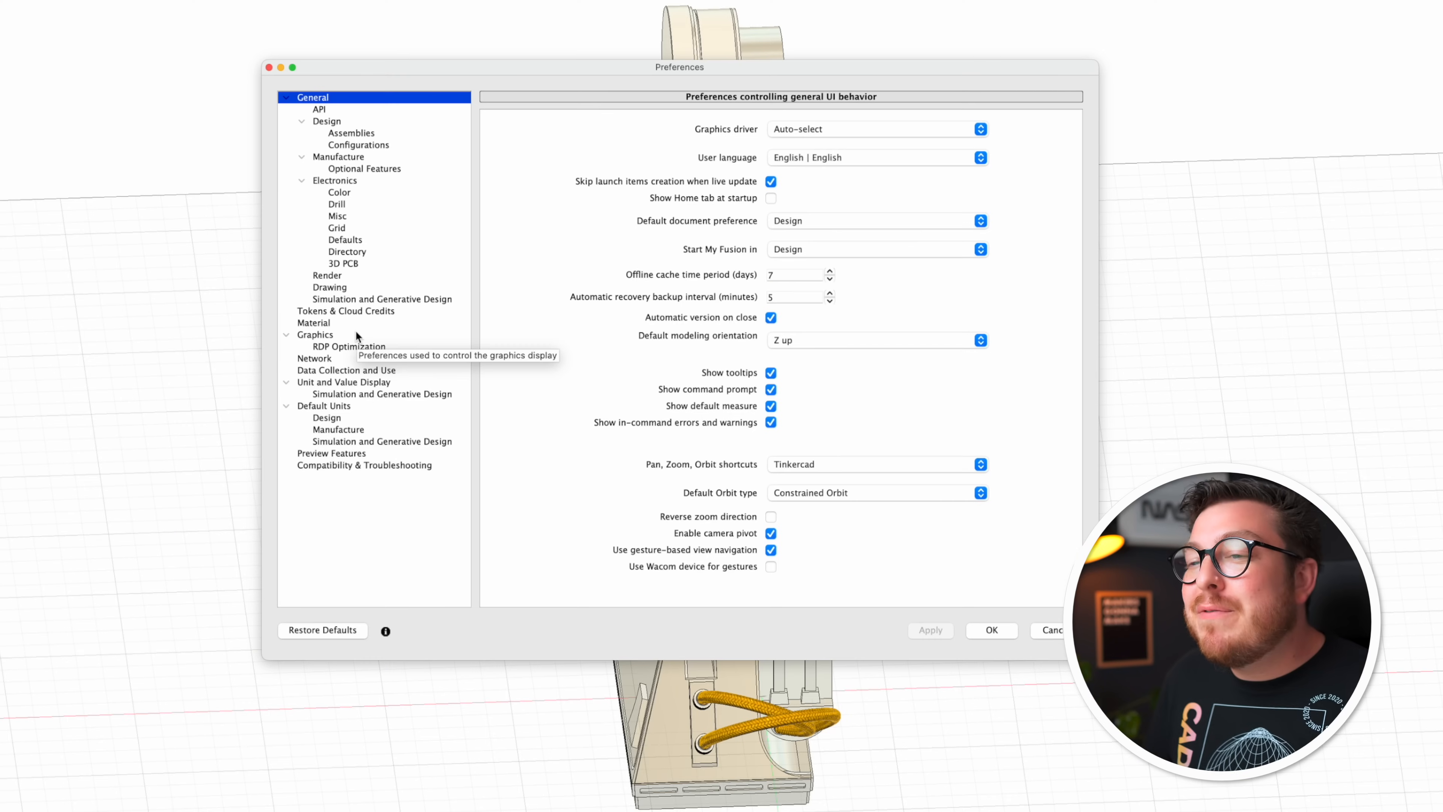
# Show the Graphics preferences page and the Performance, Quality and Custom preset choices.
pyautogui.click(316, 334)
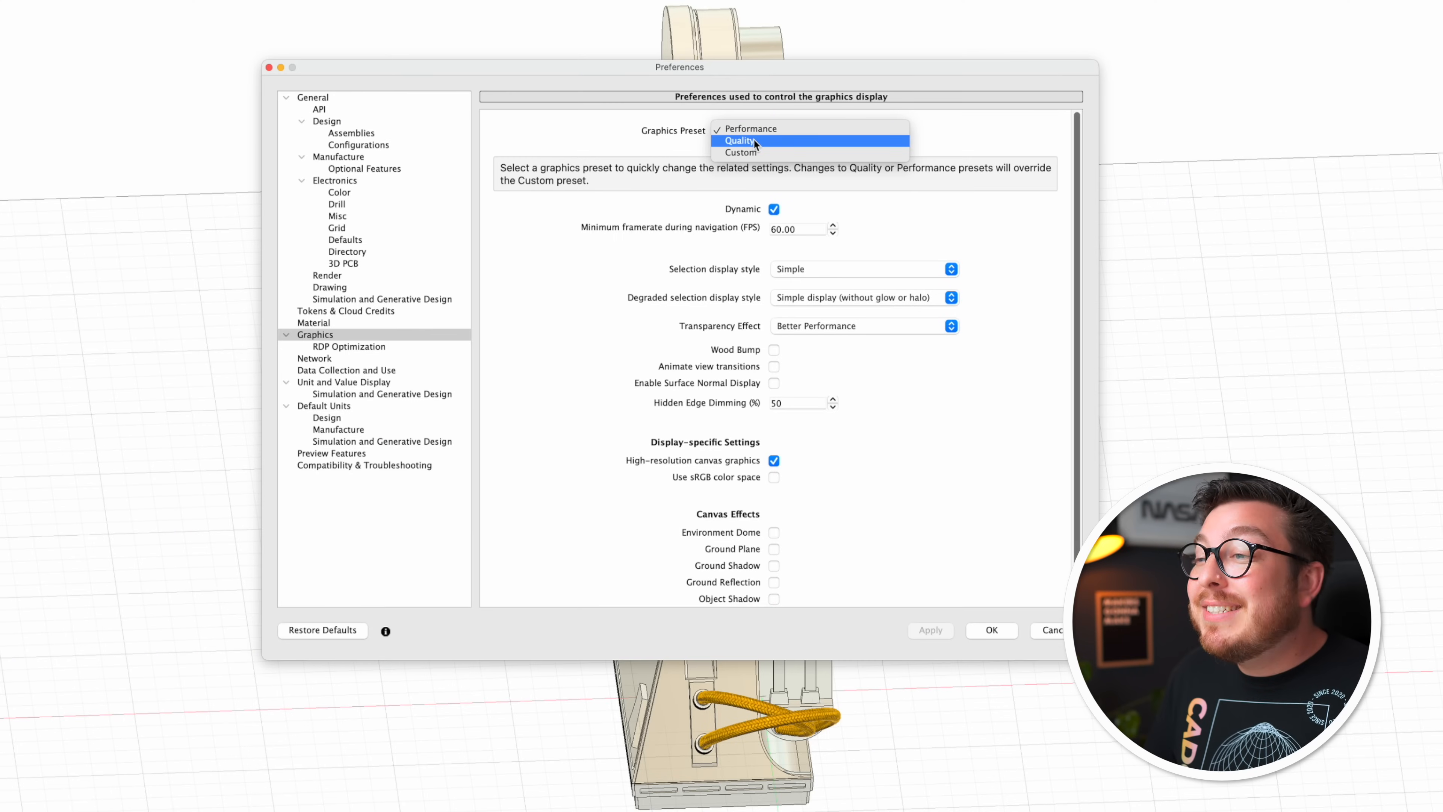
pyautogui.moveTo(774, 152)
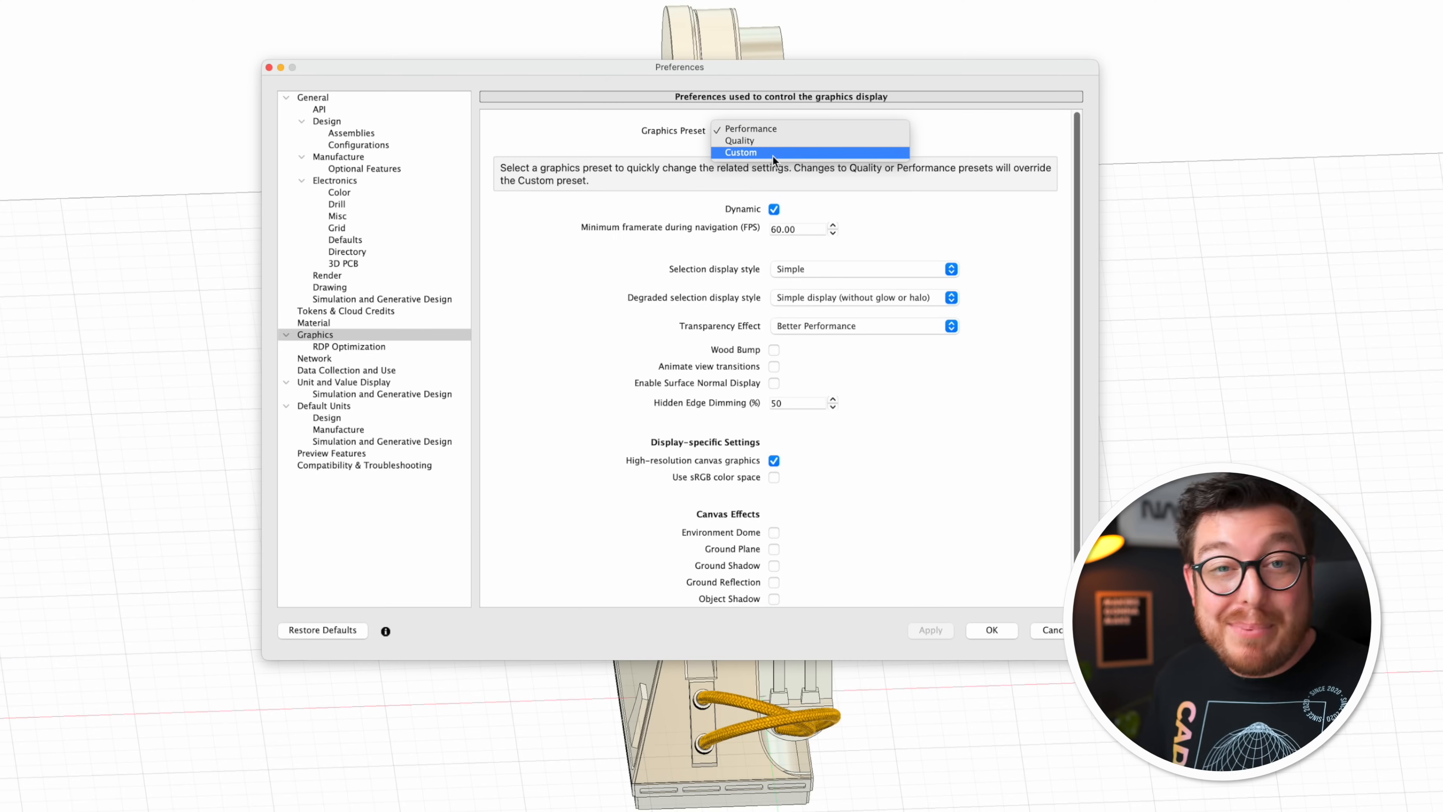
pyautogui.click(749, 128)
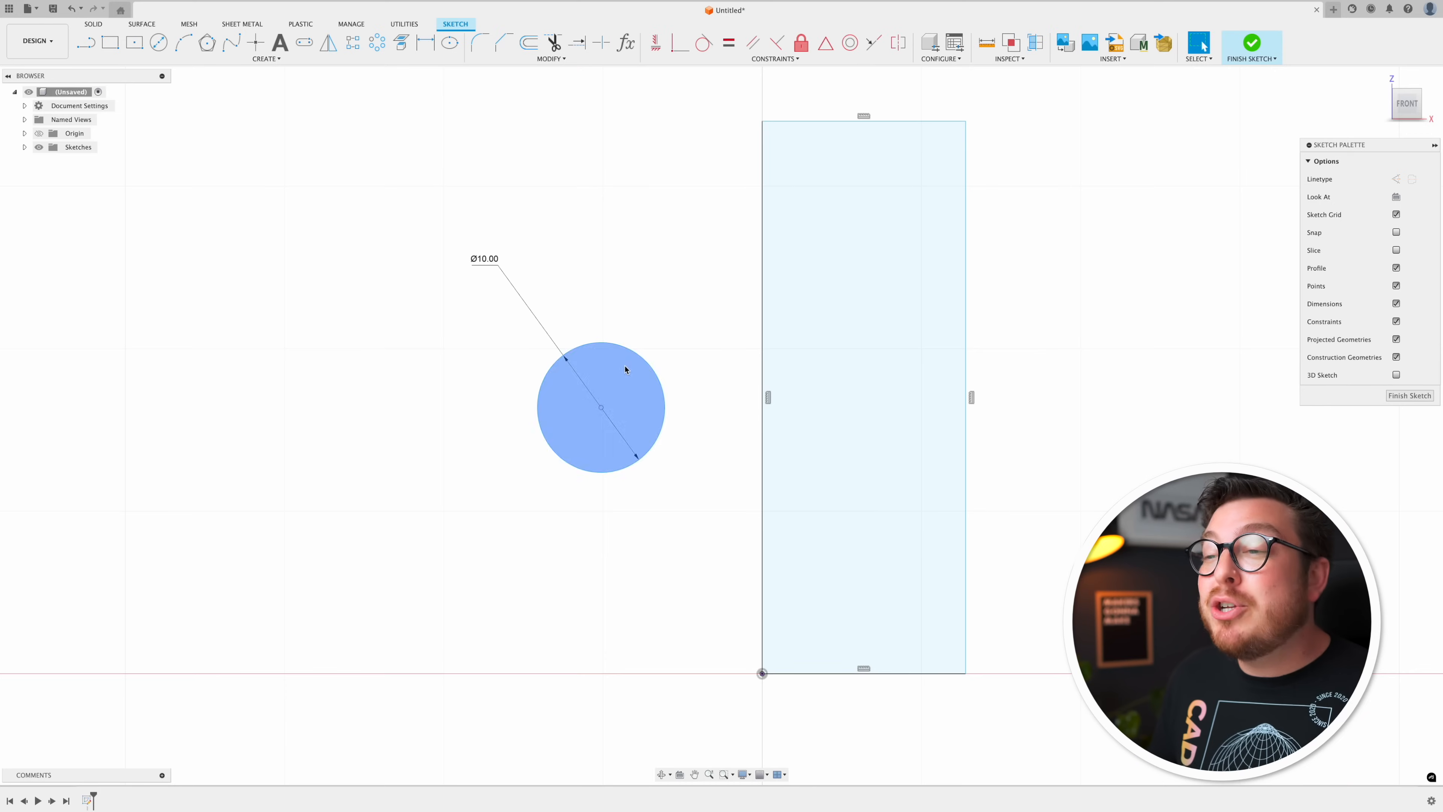
pyautogui.click(684, 262)
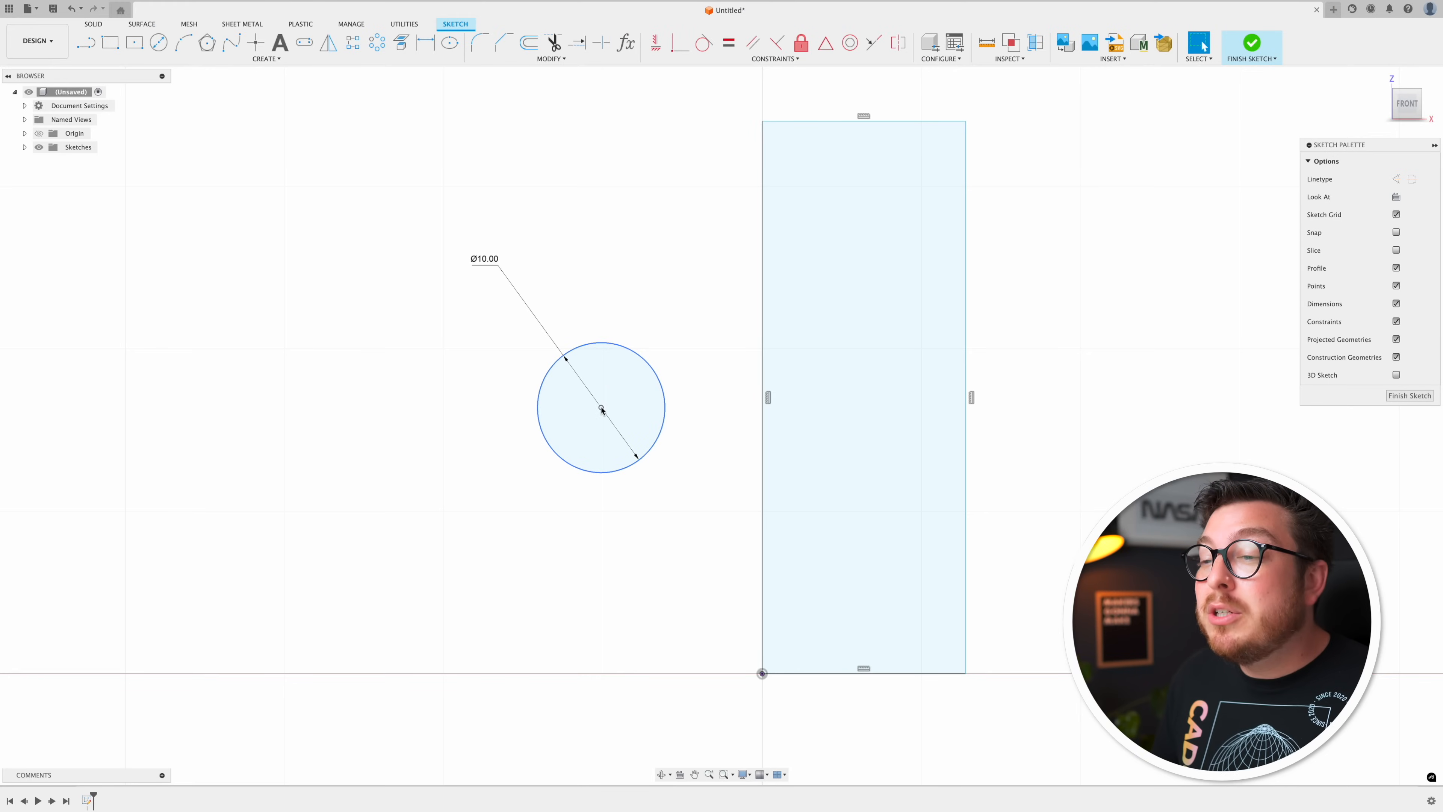
pyautogui.click(758, 430)
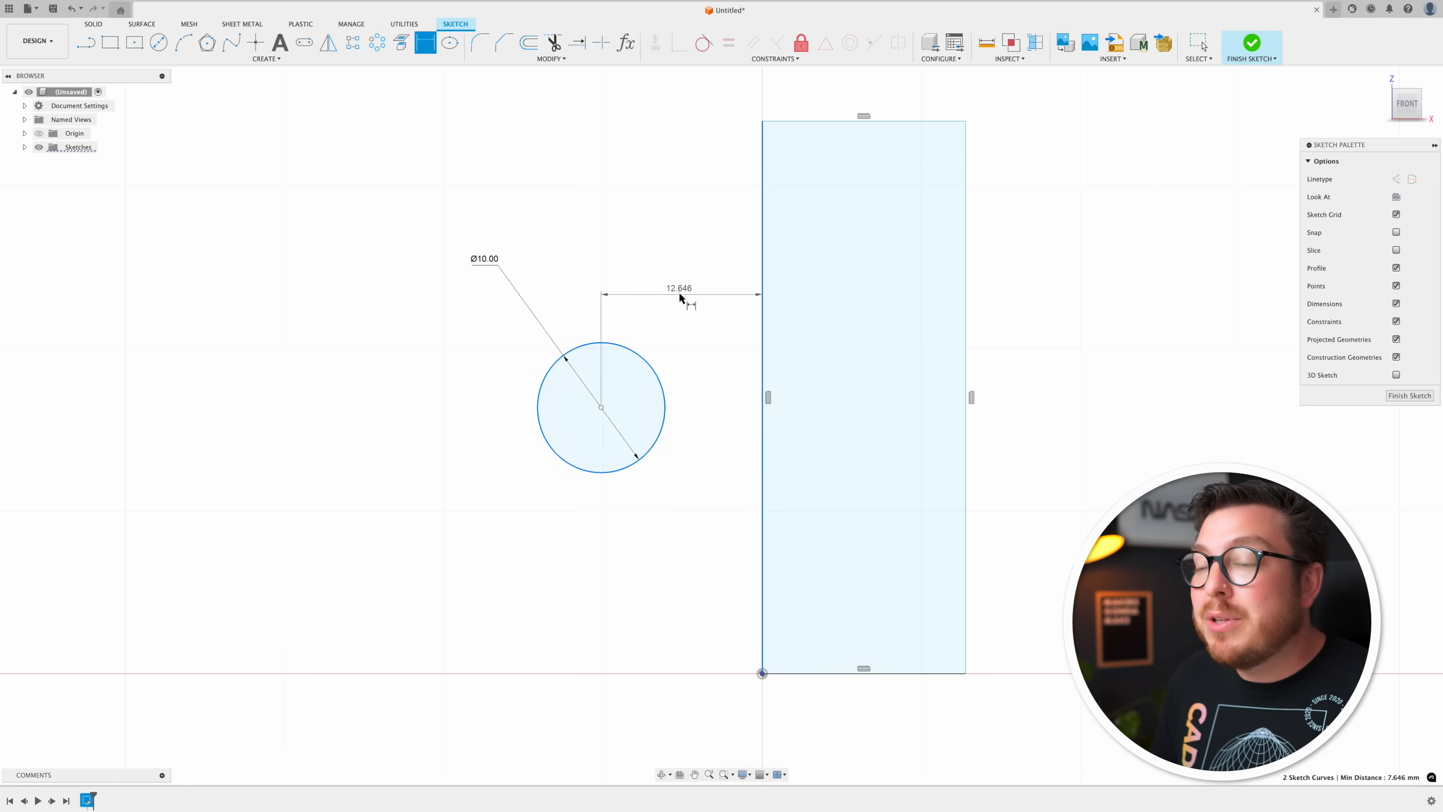
pyautogui.click(705, 524)
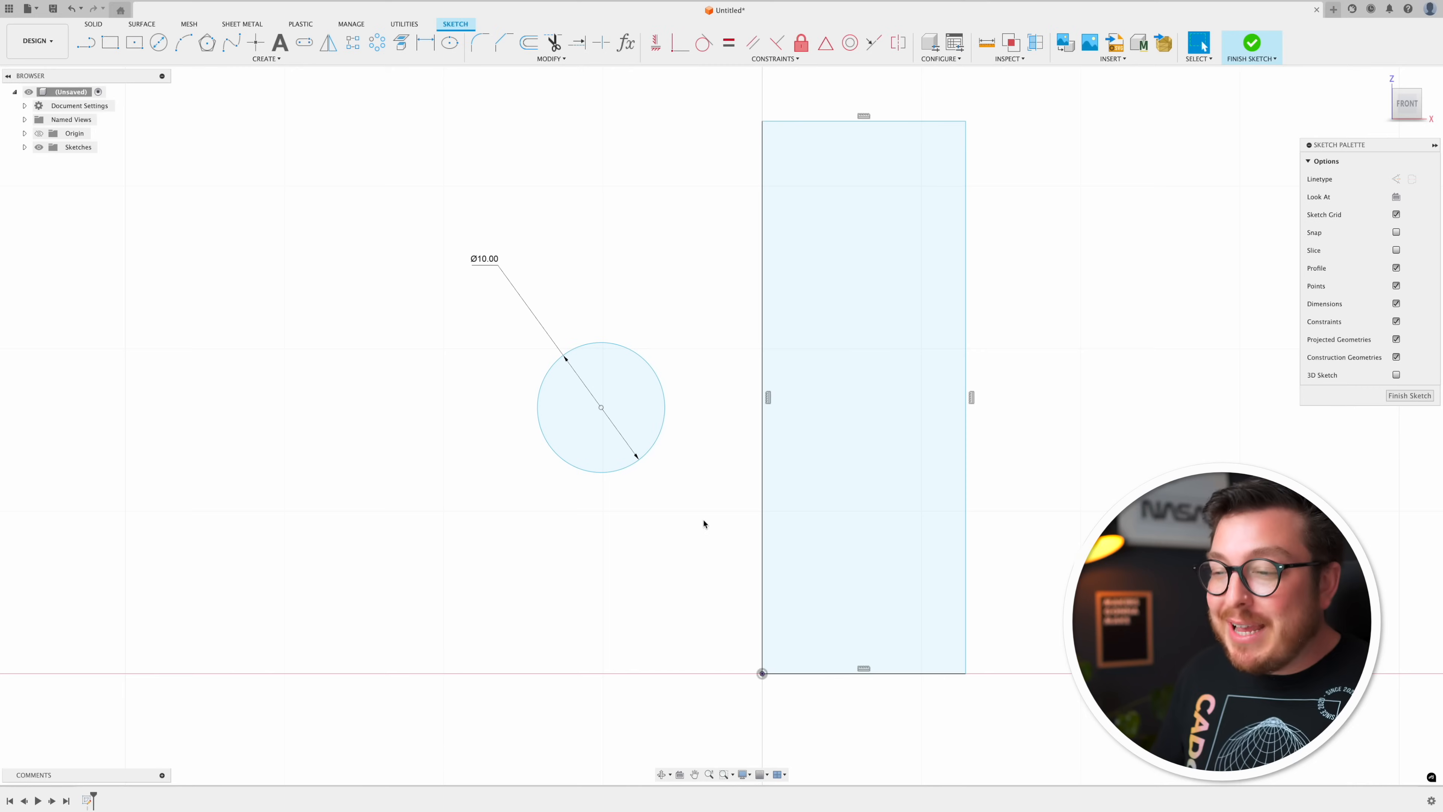
# Start a sketch dimension from the circle using Pick Circle/Arc Tangent.
pyautogui.click(424, 42)
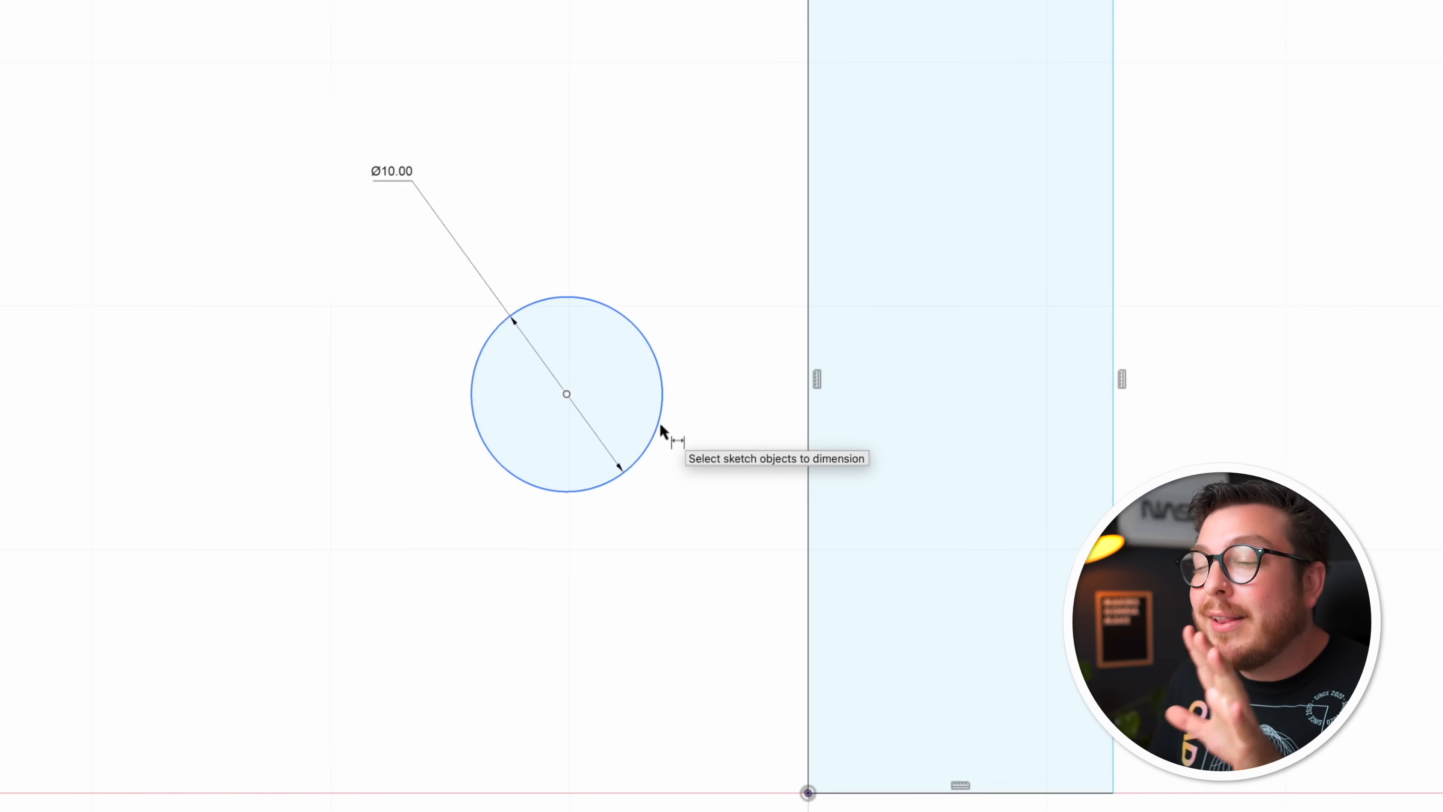
pyautogui.rightClick(663, 433)
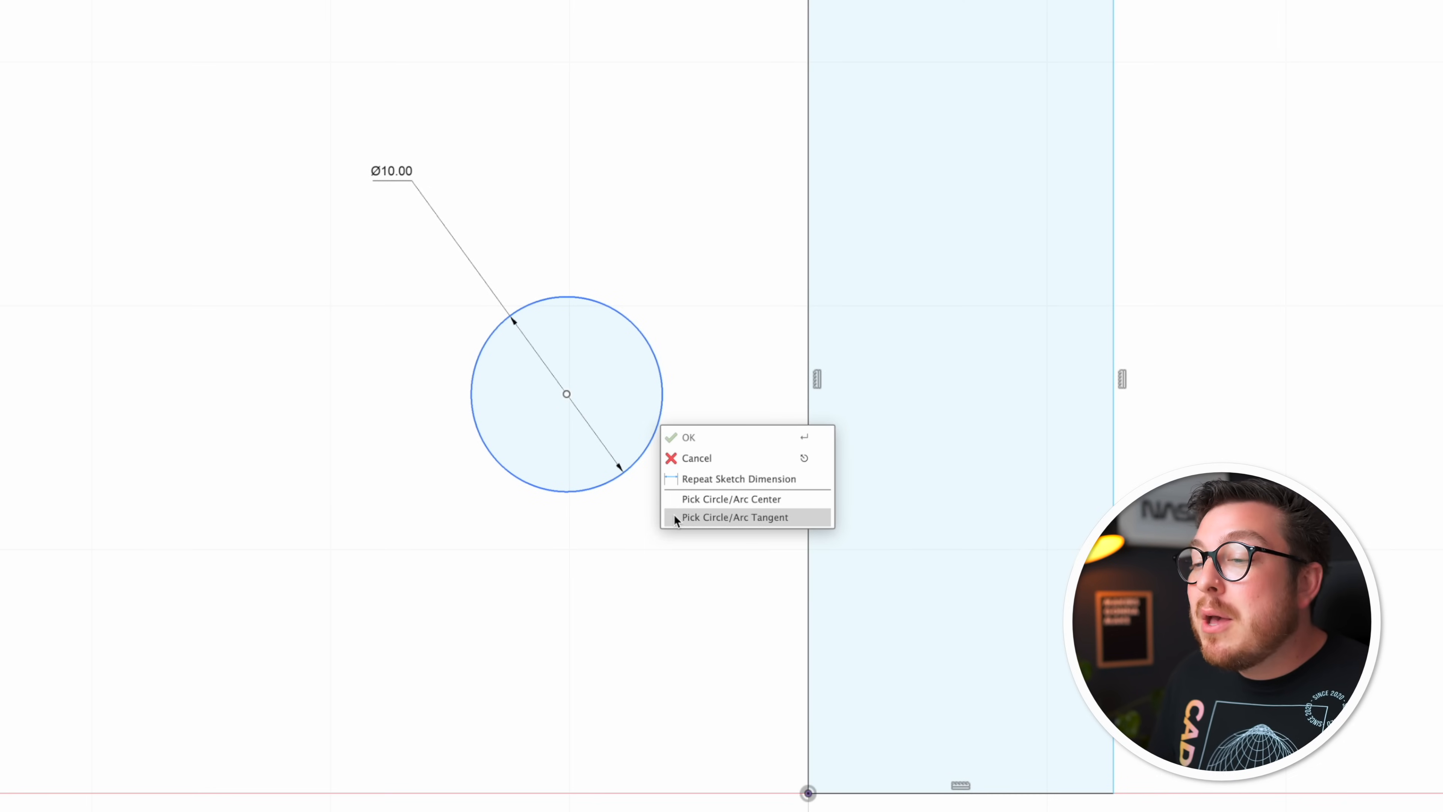
pyautogui.moveTo(808, 524)
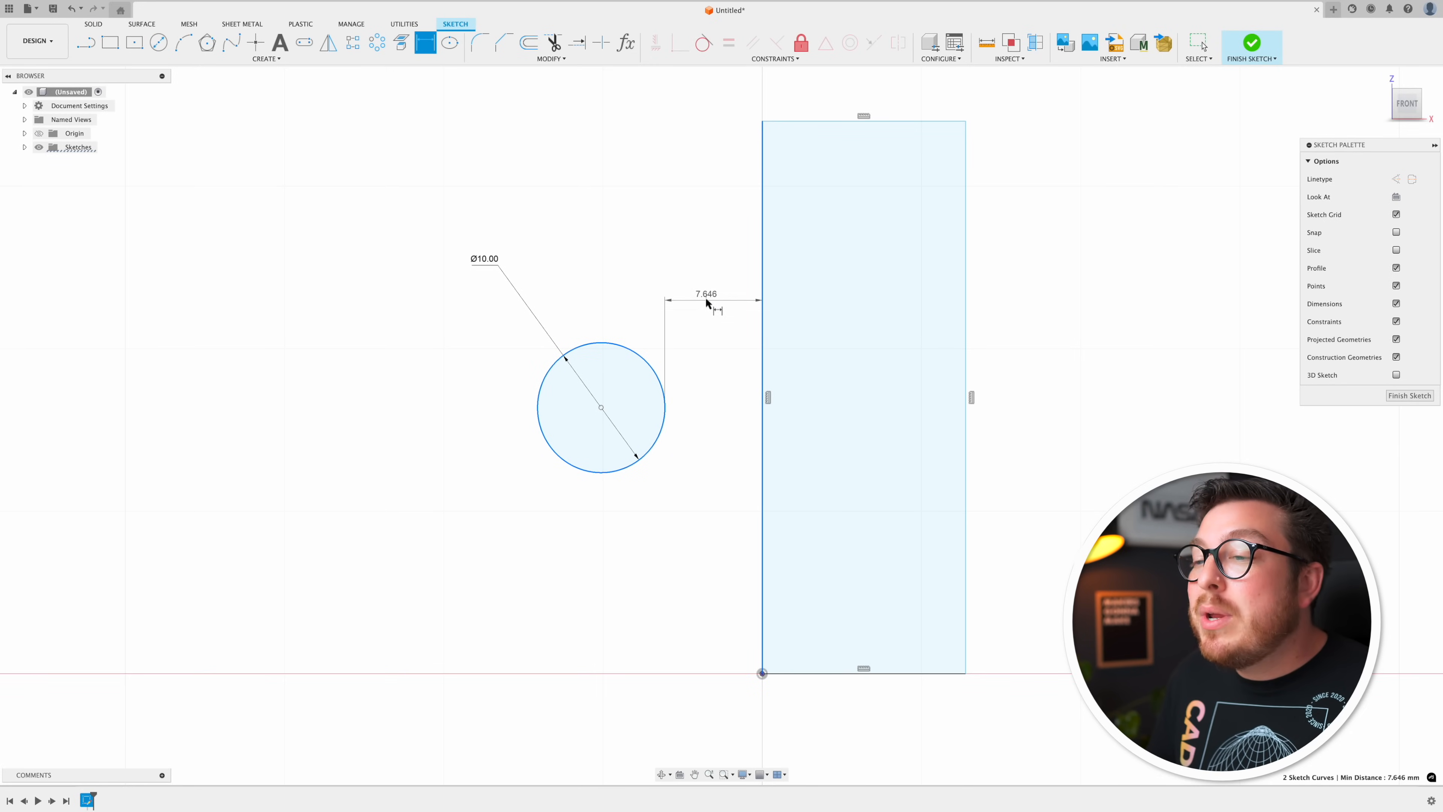
pyautogui.moveTo(709, 320)
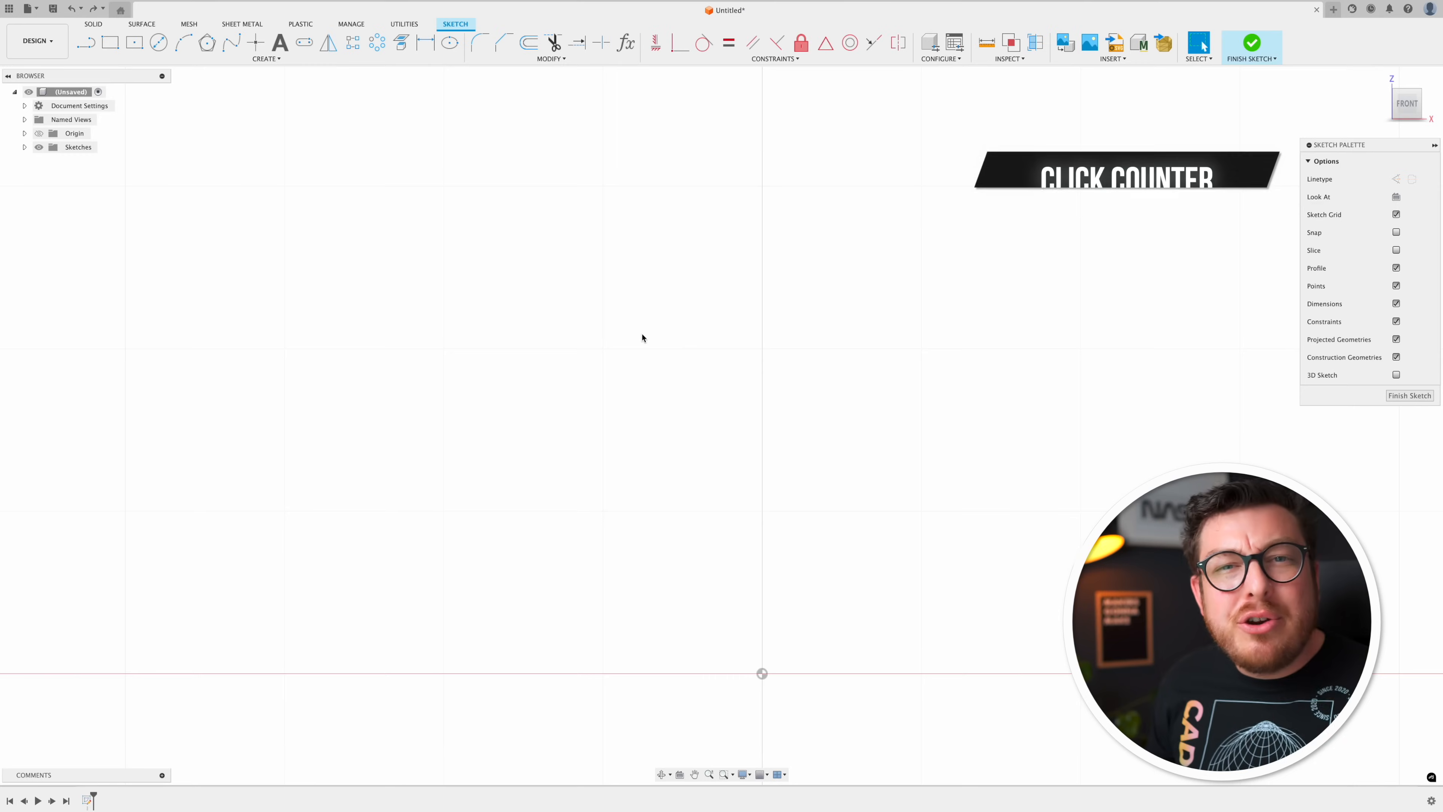
# Draw a slanted line and continue it with a tangent arc from its end.
pyautogui.click(84, 42)
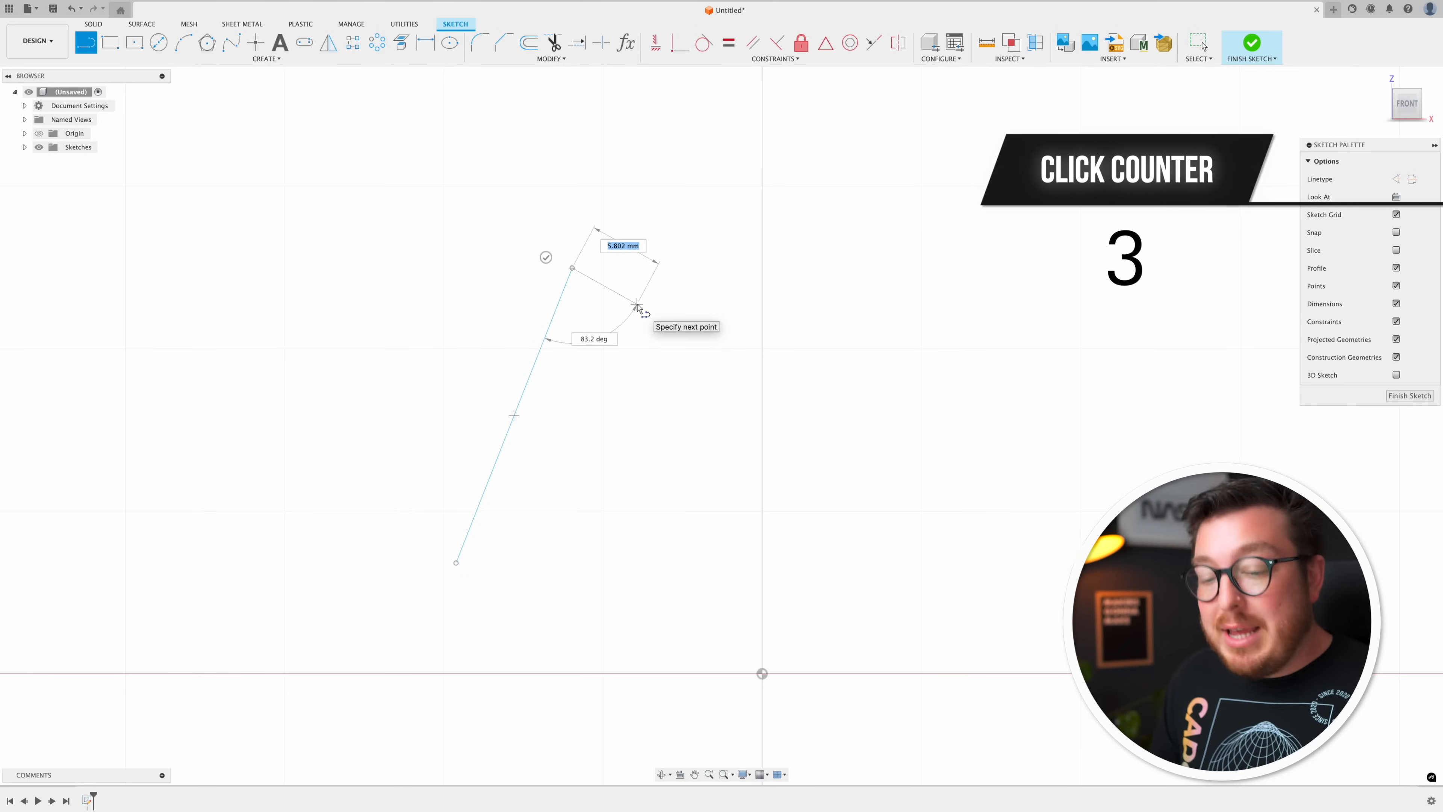
pyautogui.click(266, 47)
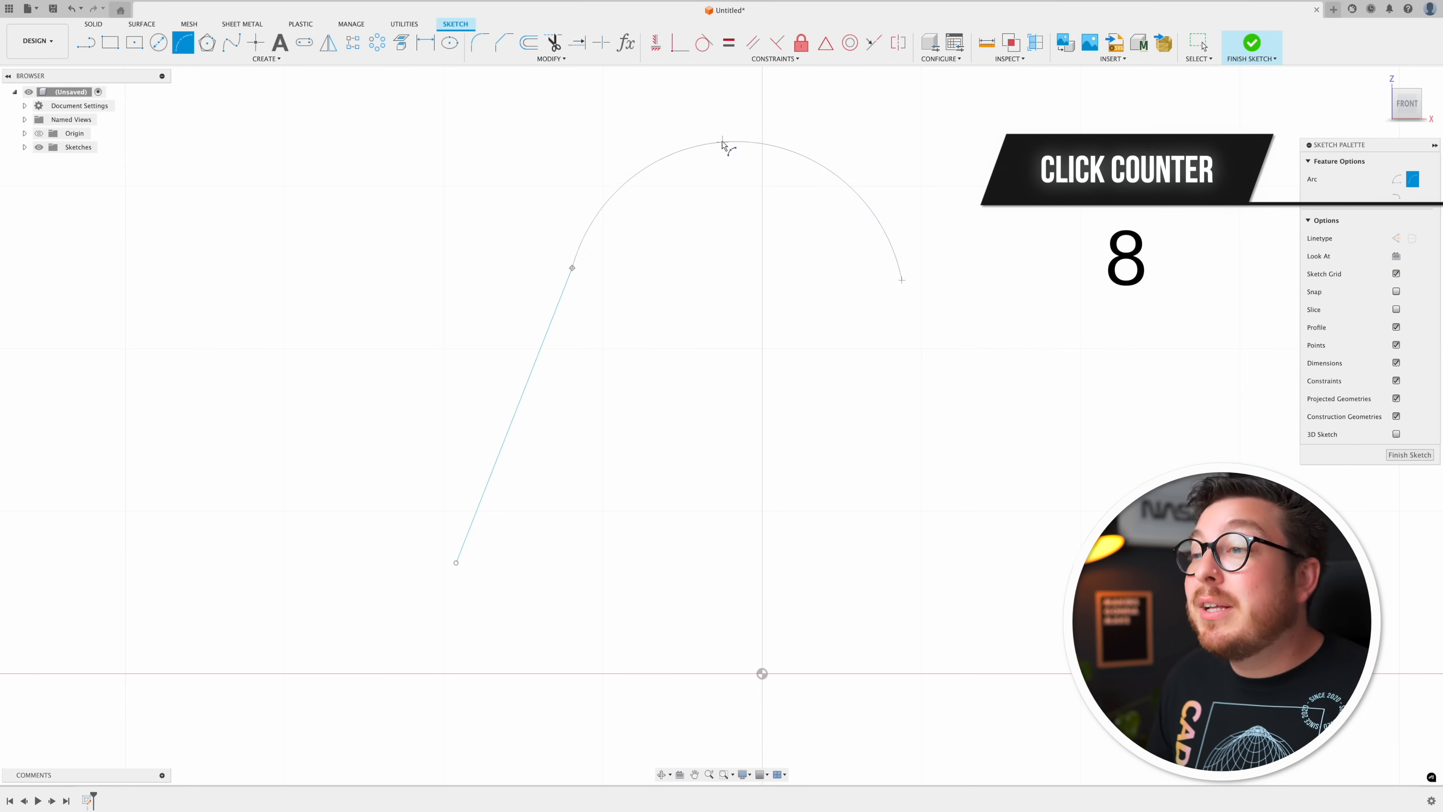
pyautogui.click(573, 267)
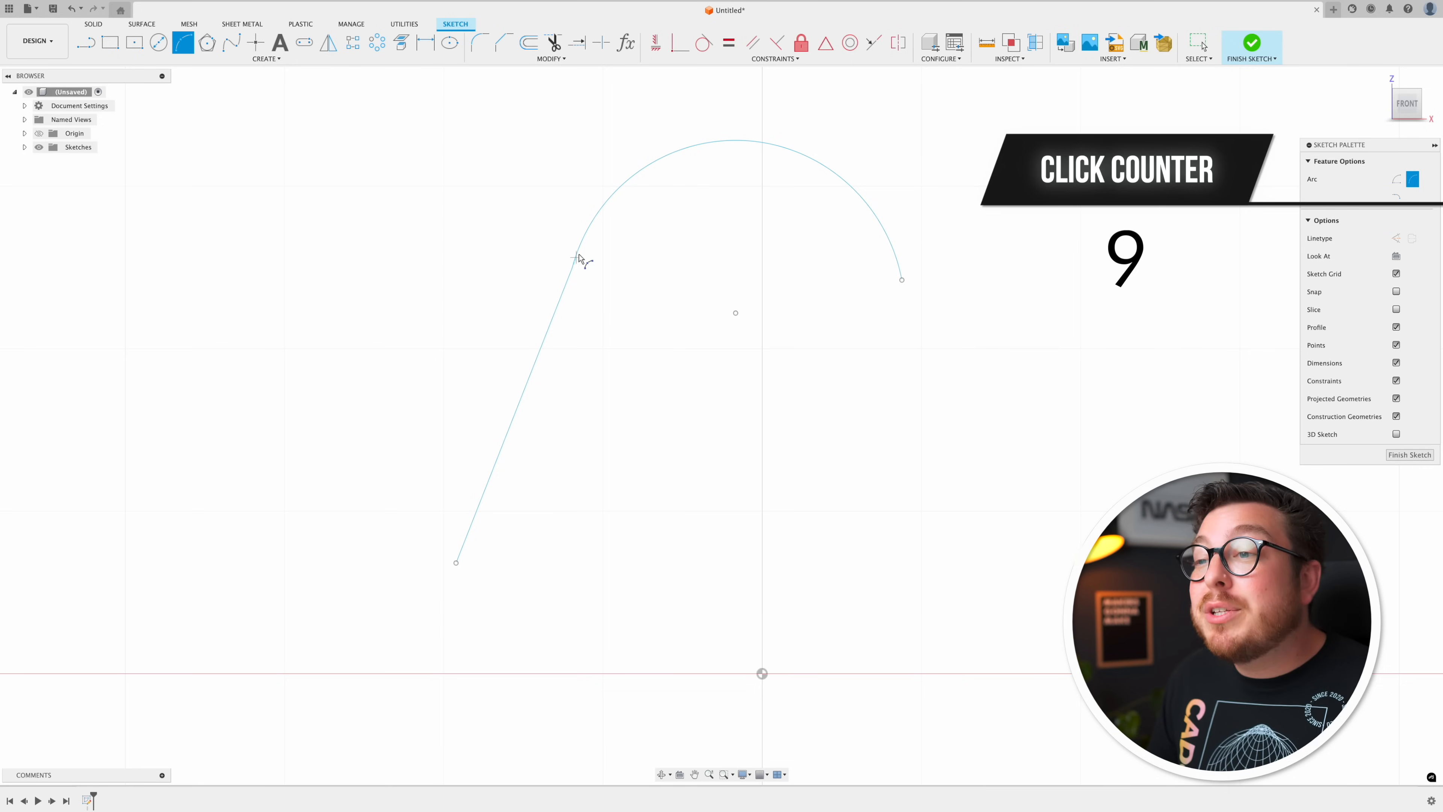
pyautogui.moveTo(702, 44)
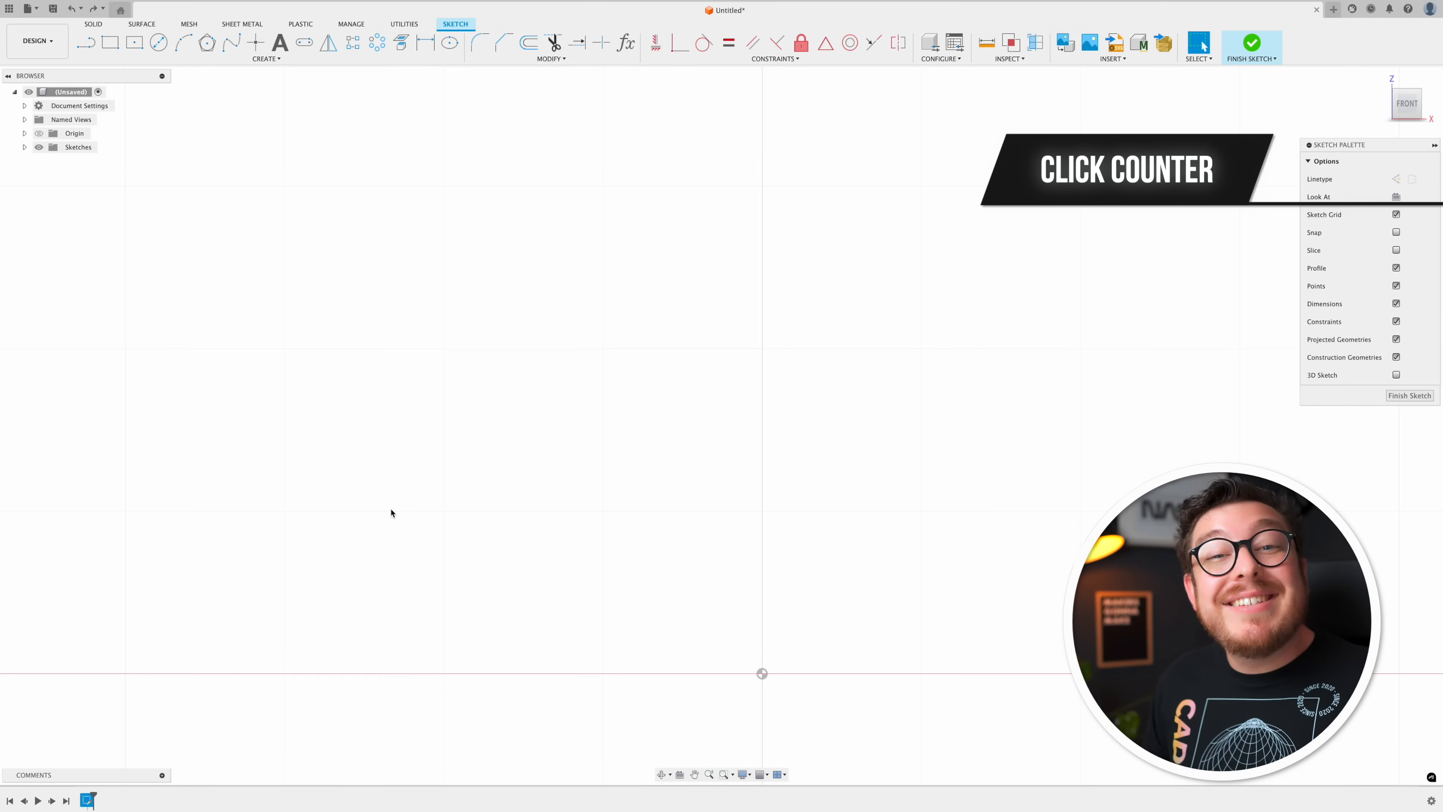
# Begin a new slanted line from a lower-left start point.
pyautogui.click(86, 42)
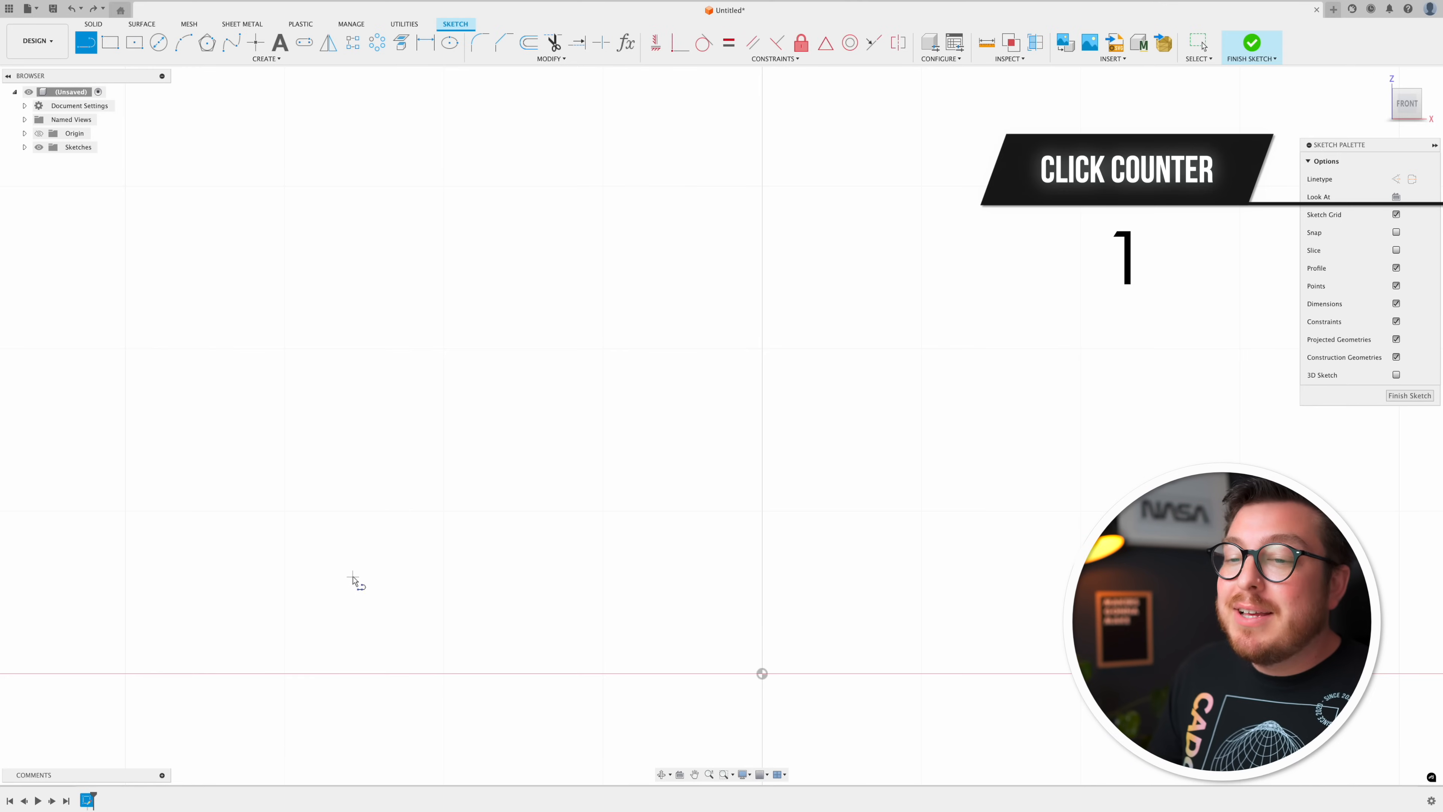
pyautogui.click(485, 292)
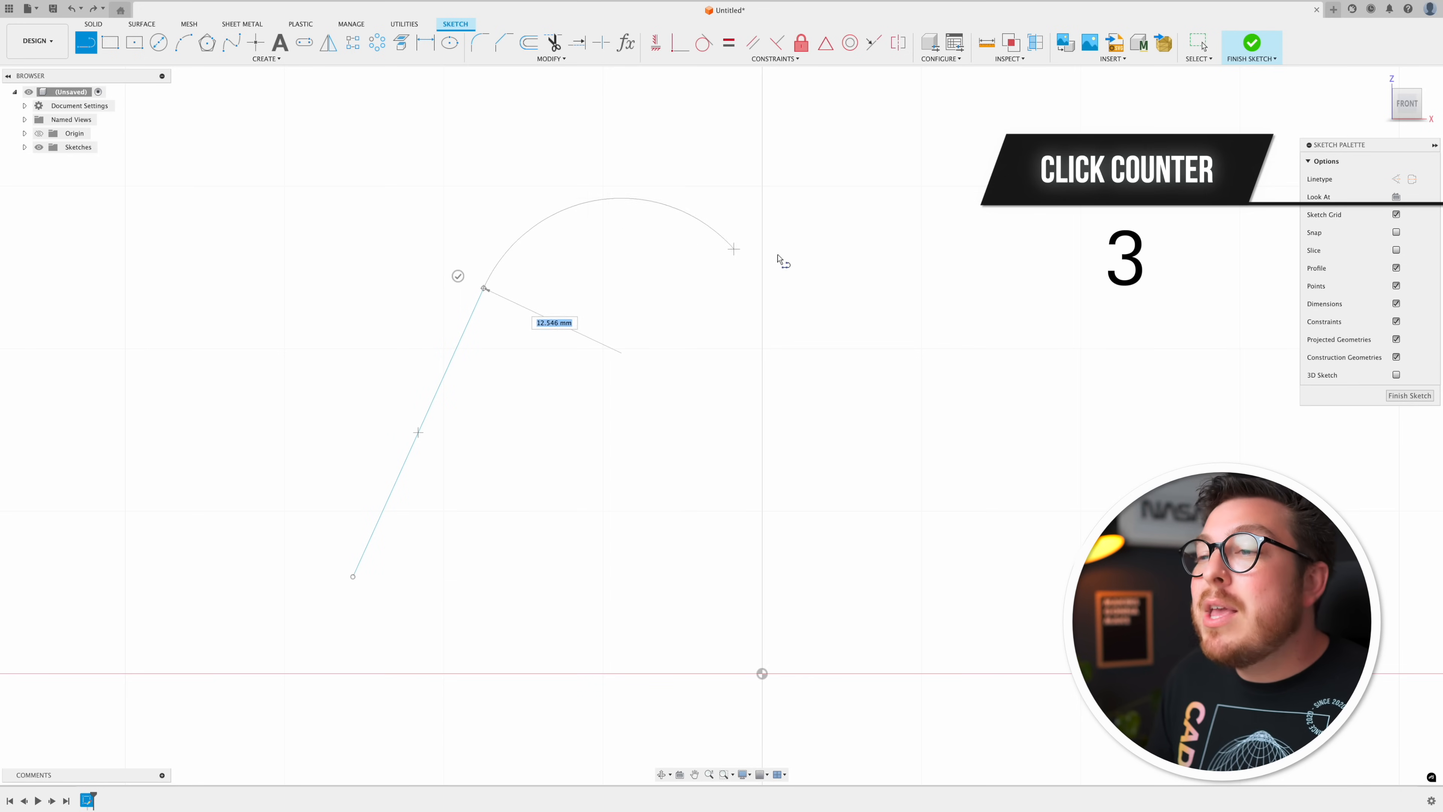
pyautogui.moveTo(817, 295)
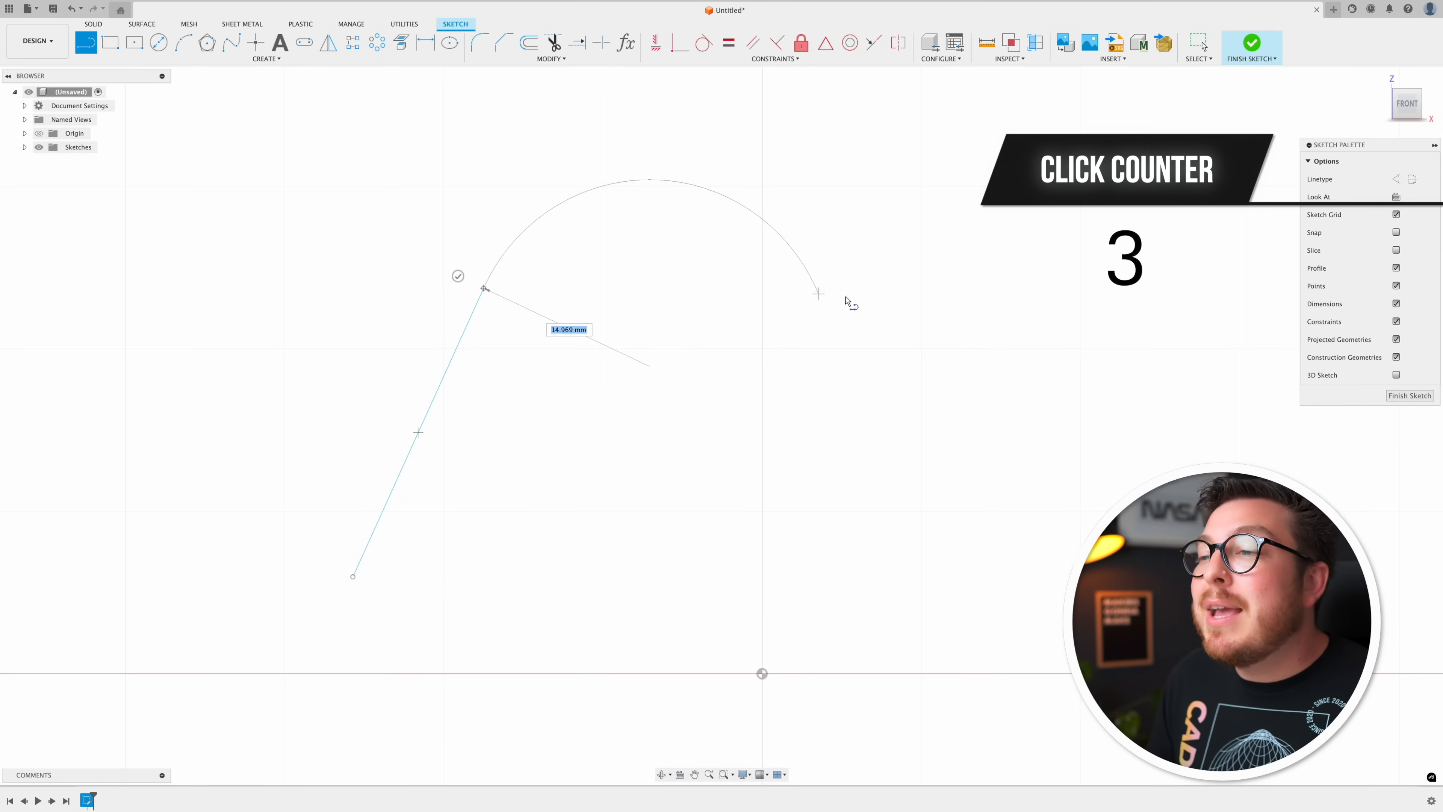
pyautogui.moveTo(844, 363)
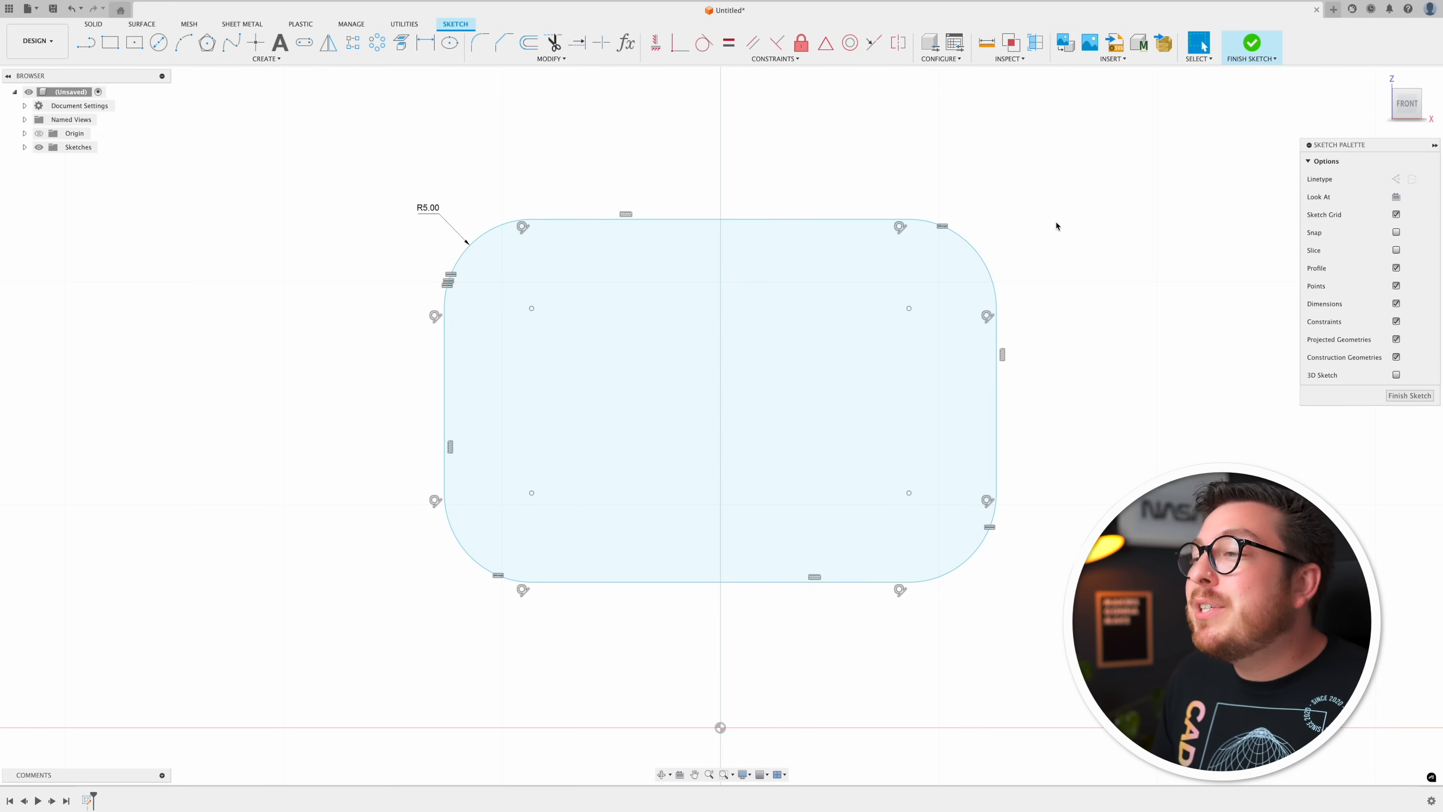
pyautogui.moveTo(966, 204)
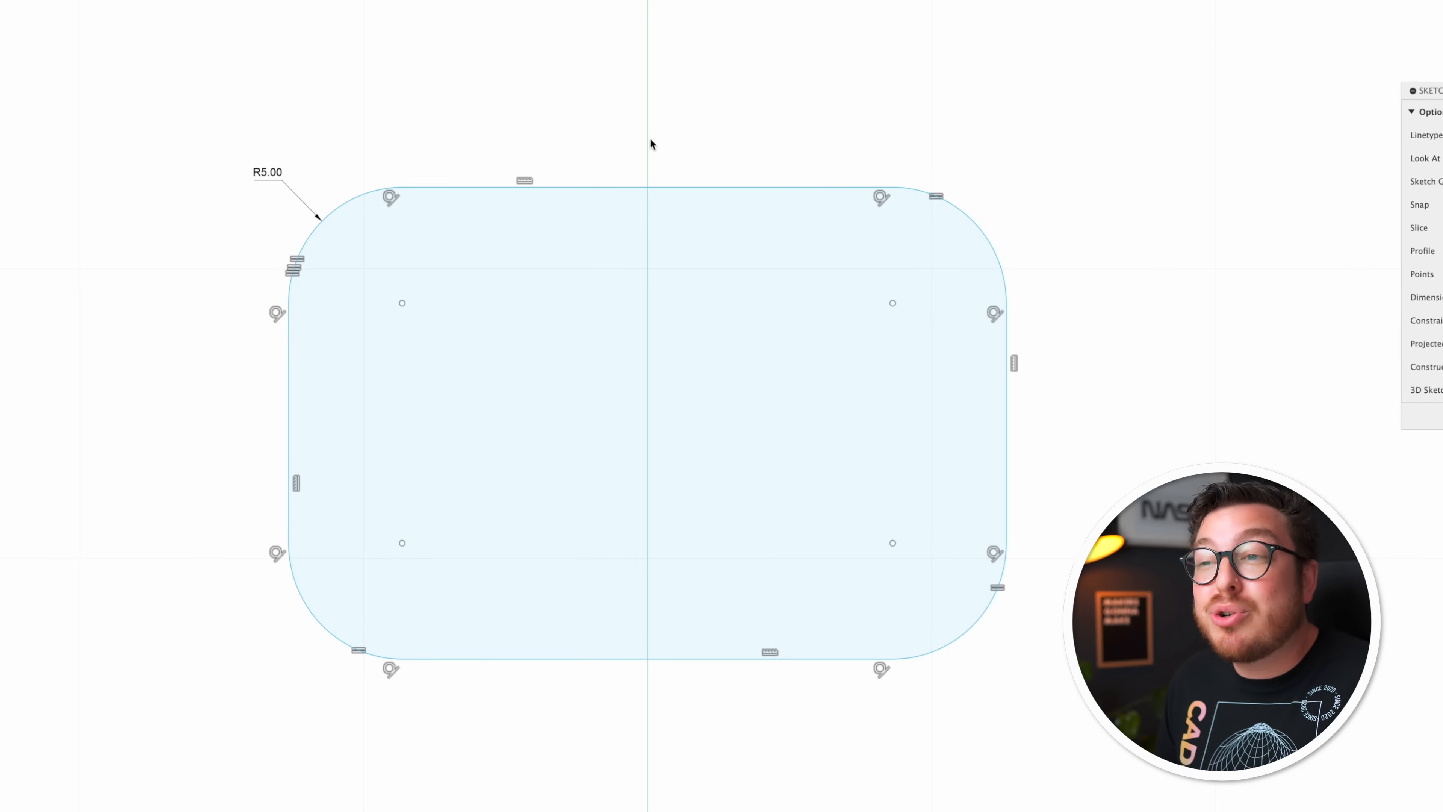
# Select the whole connected outline of the 5 mm rounded rectangle.
pyautogui.click(443, 189)
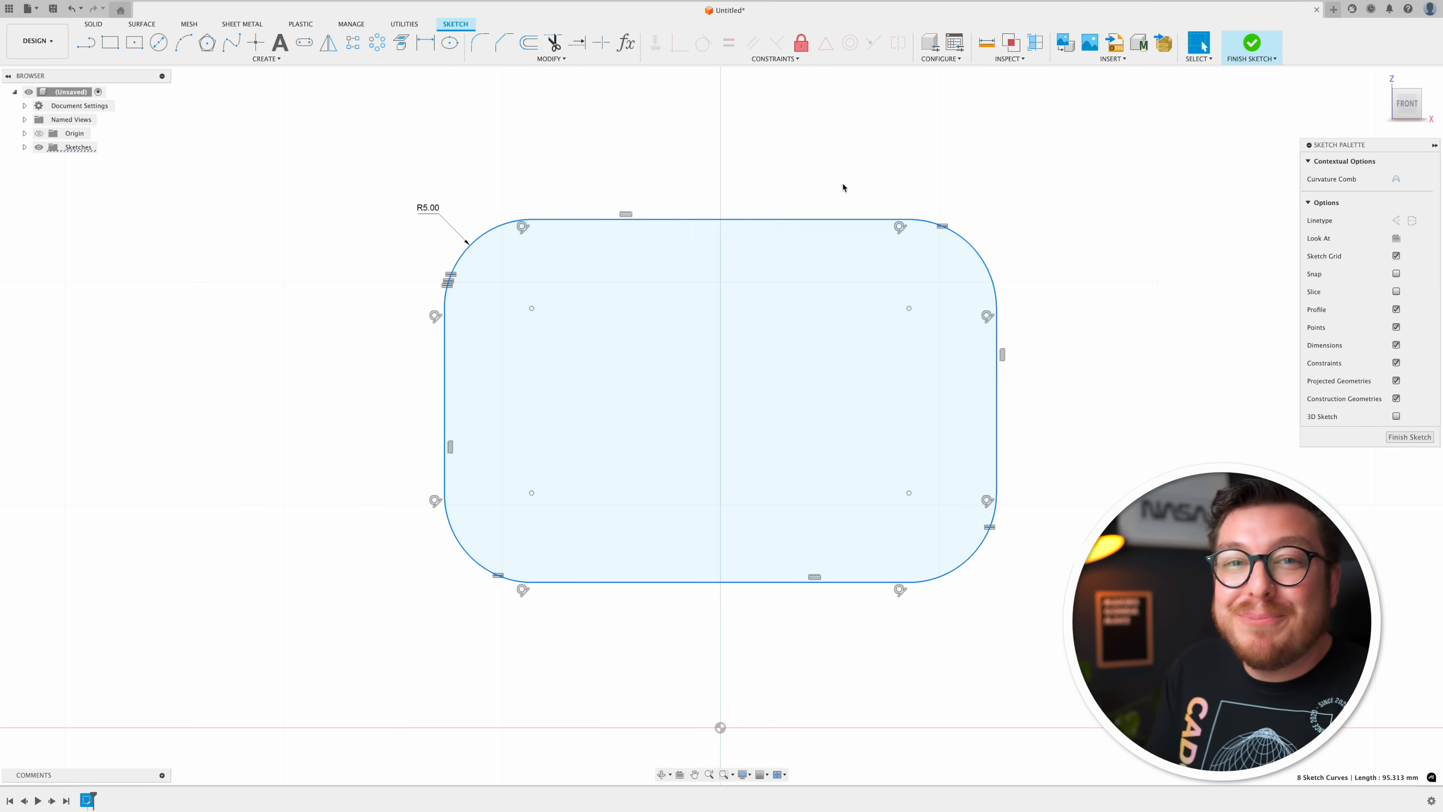
# Activate the 1.75mm Filament component and create a new component nested inside it.
pyautogui.click(1251, 42)
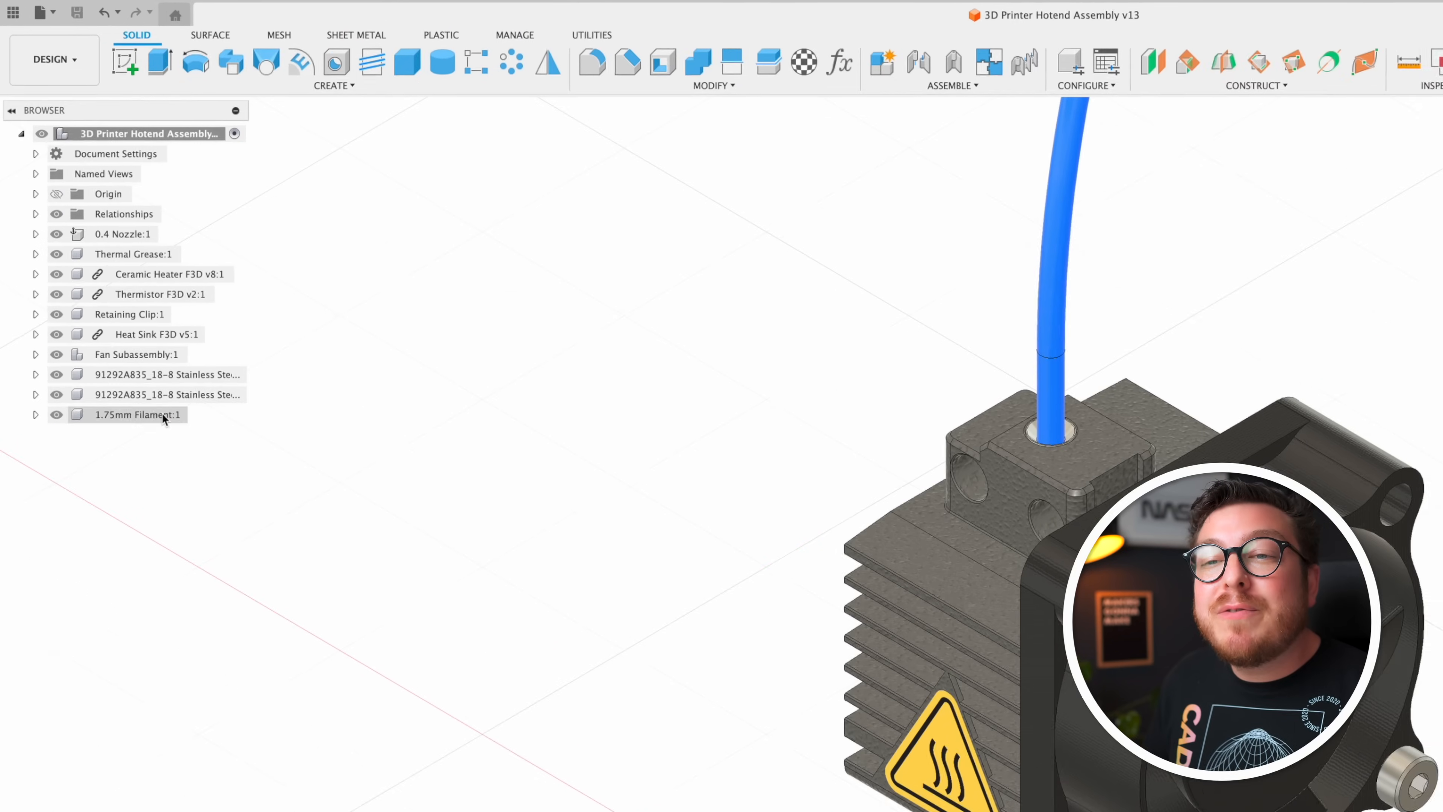
pyautogui.click(136, 414)
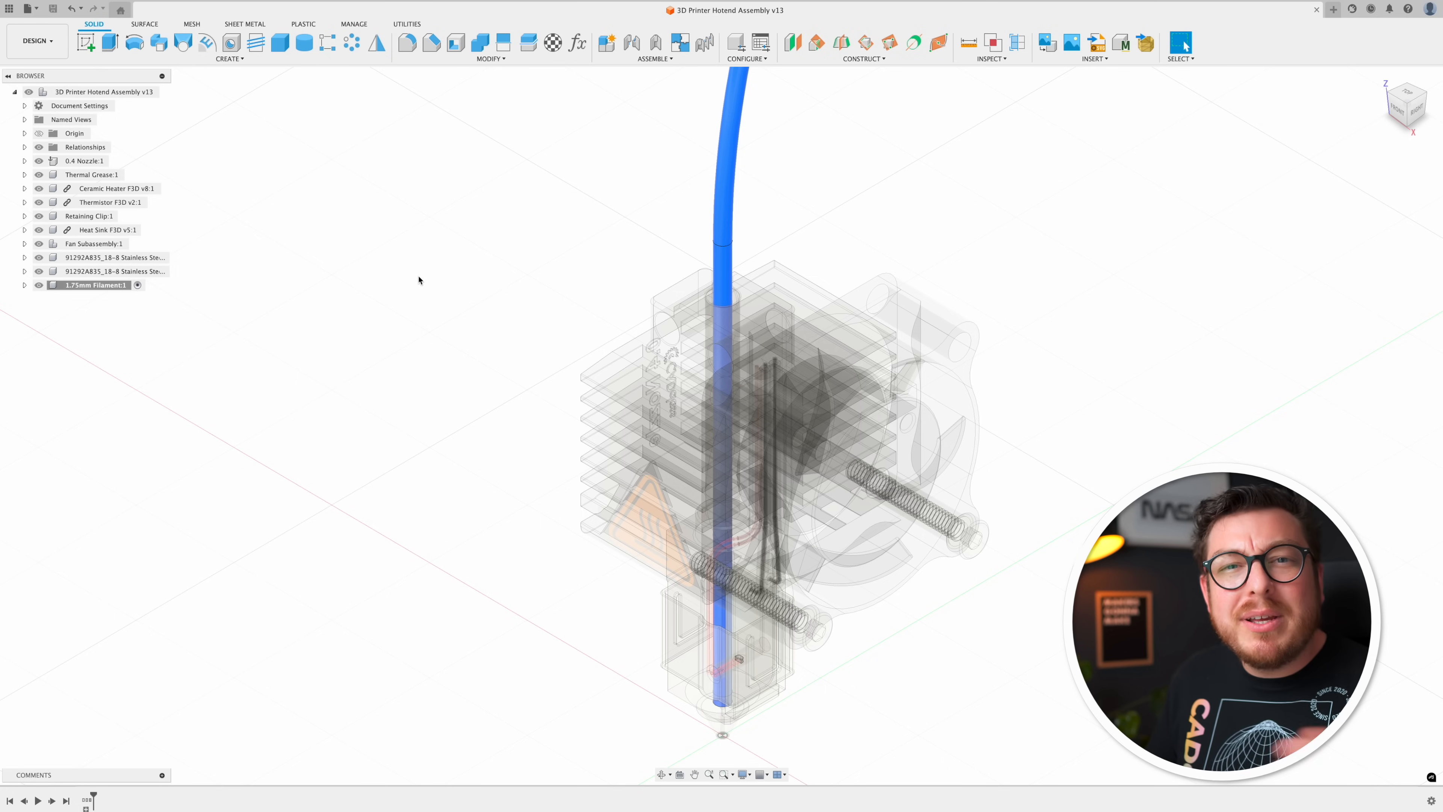
pyautogui.click(655, 46)
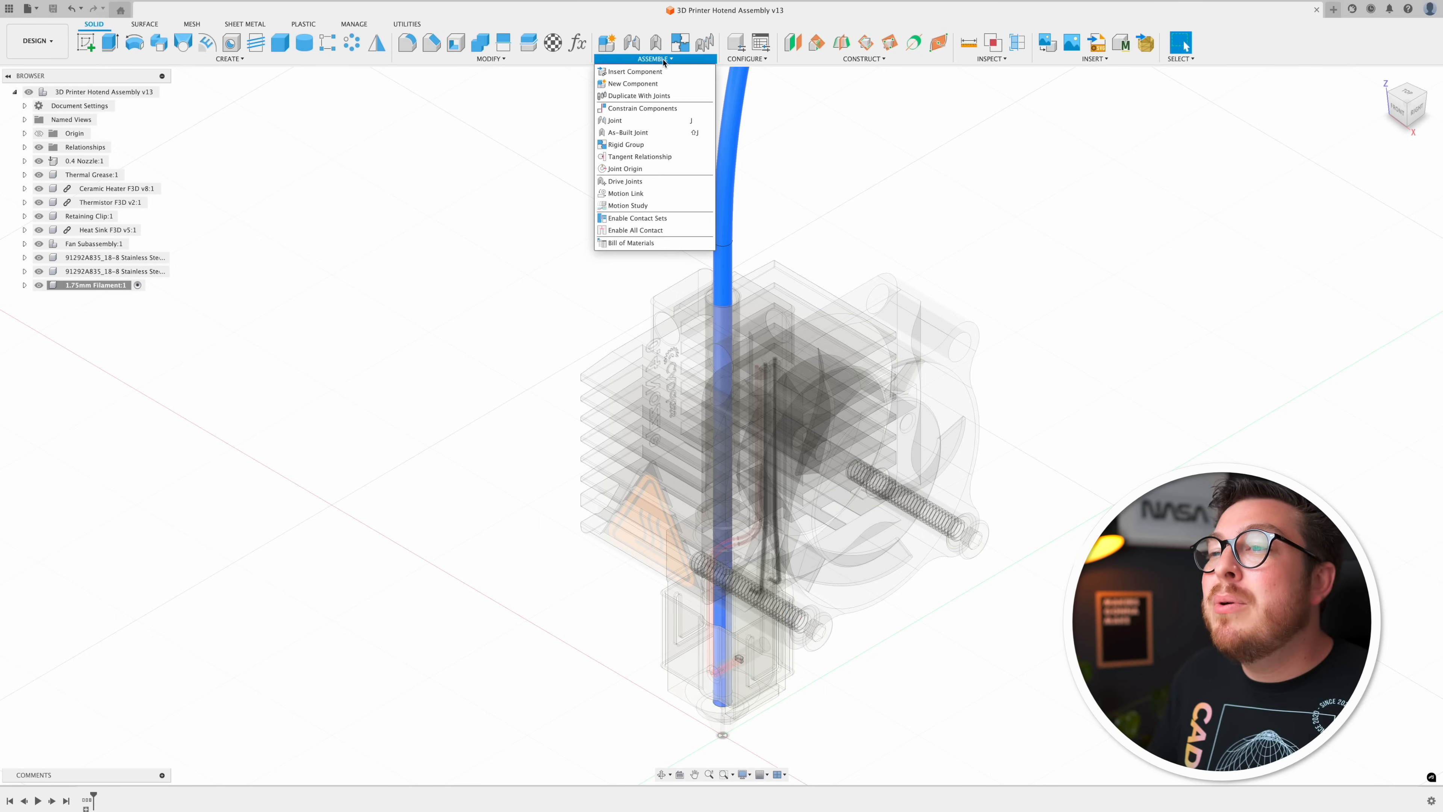
pyautogui.moveTo(635, 83)
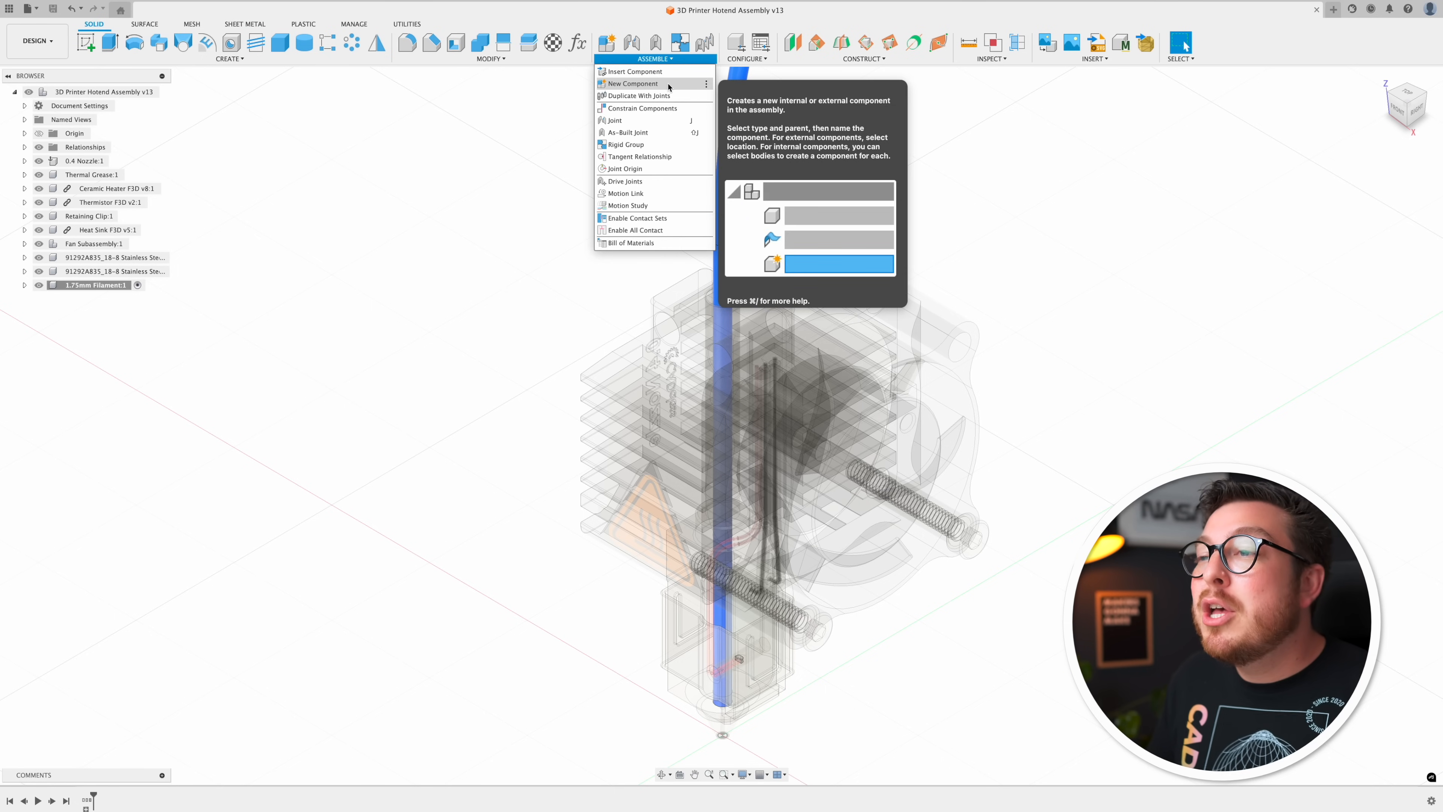
pyautogui.click(634, 84)
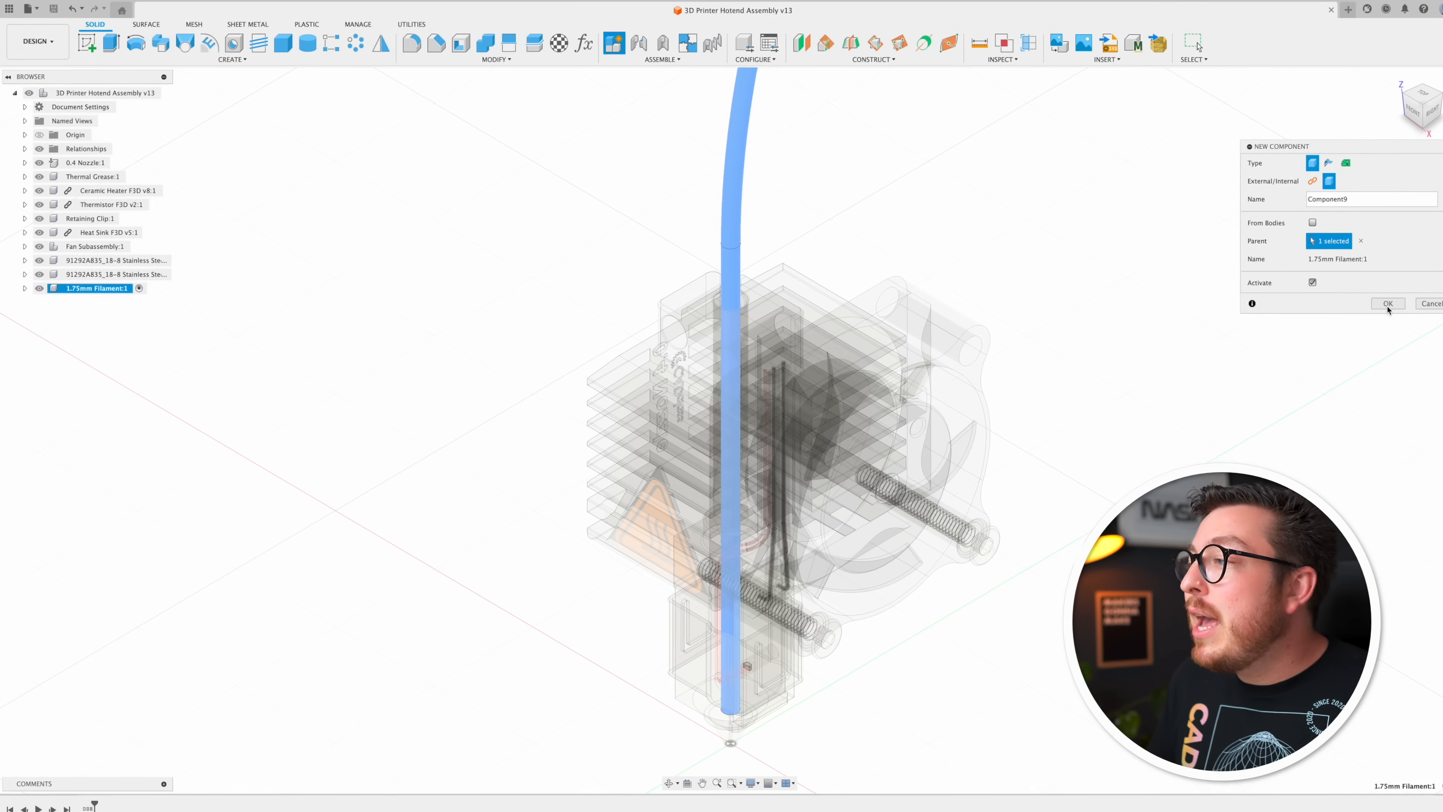
pyautogui.click(1389, 304)
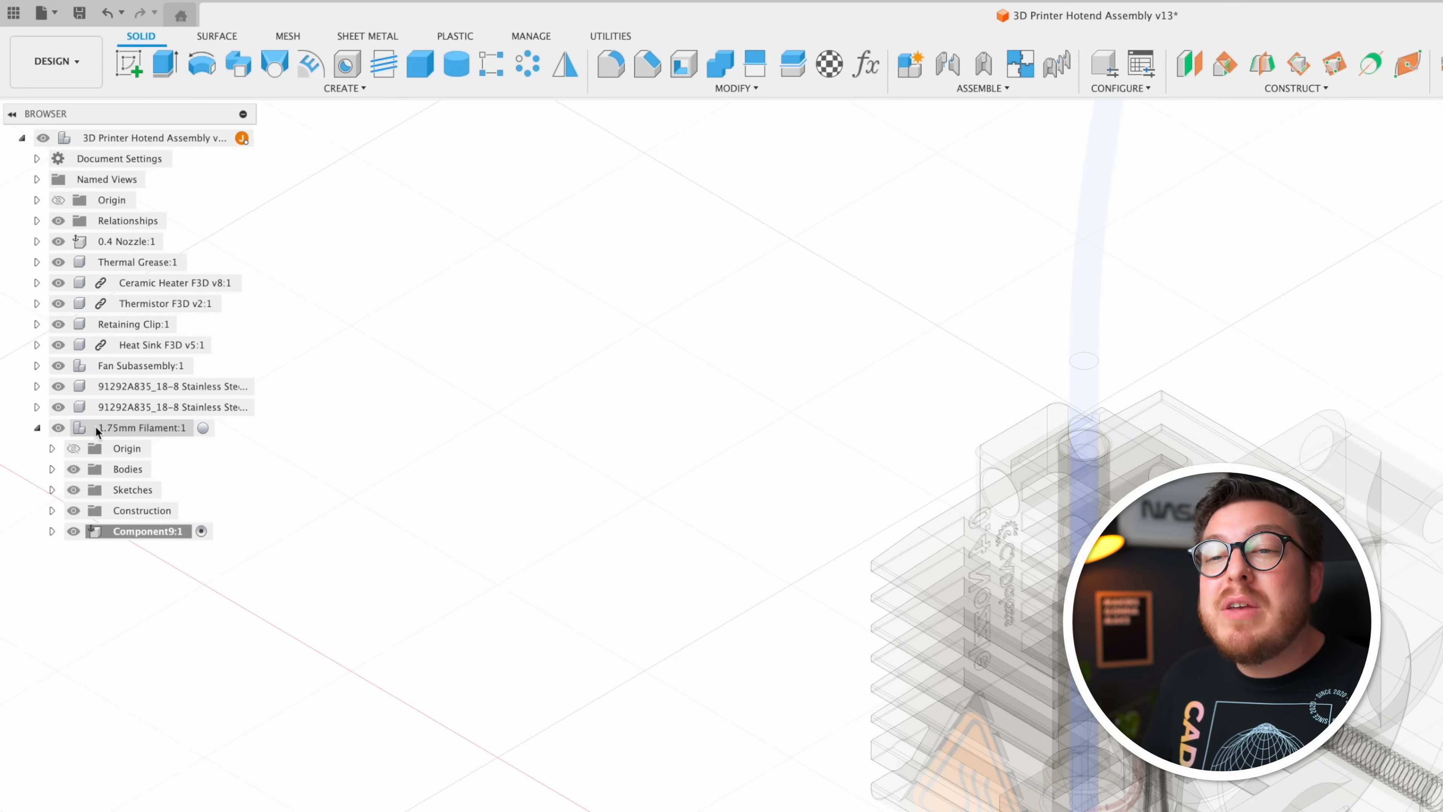
pyautogui.moveTo(193, 435)
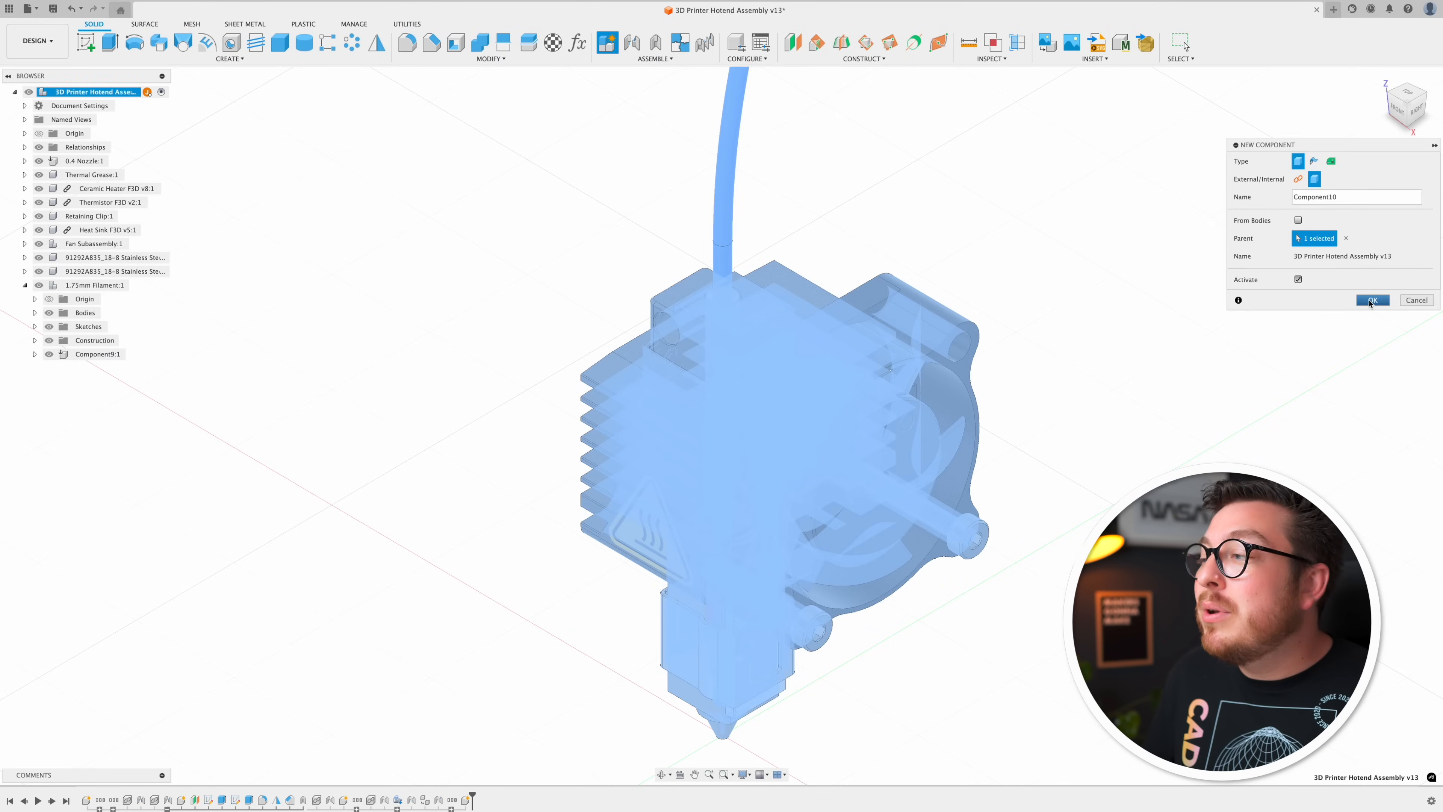
# Create Component11 directly under the root assembly from the browser context menu.
pyautogui.click(1373, 300)
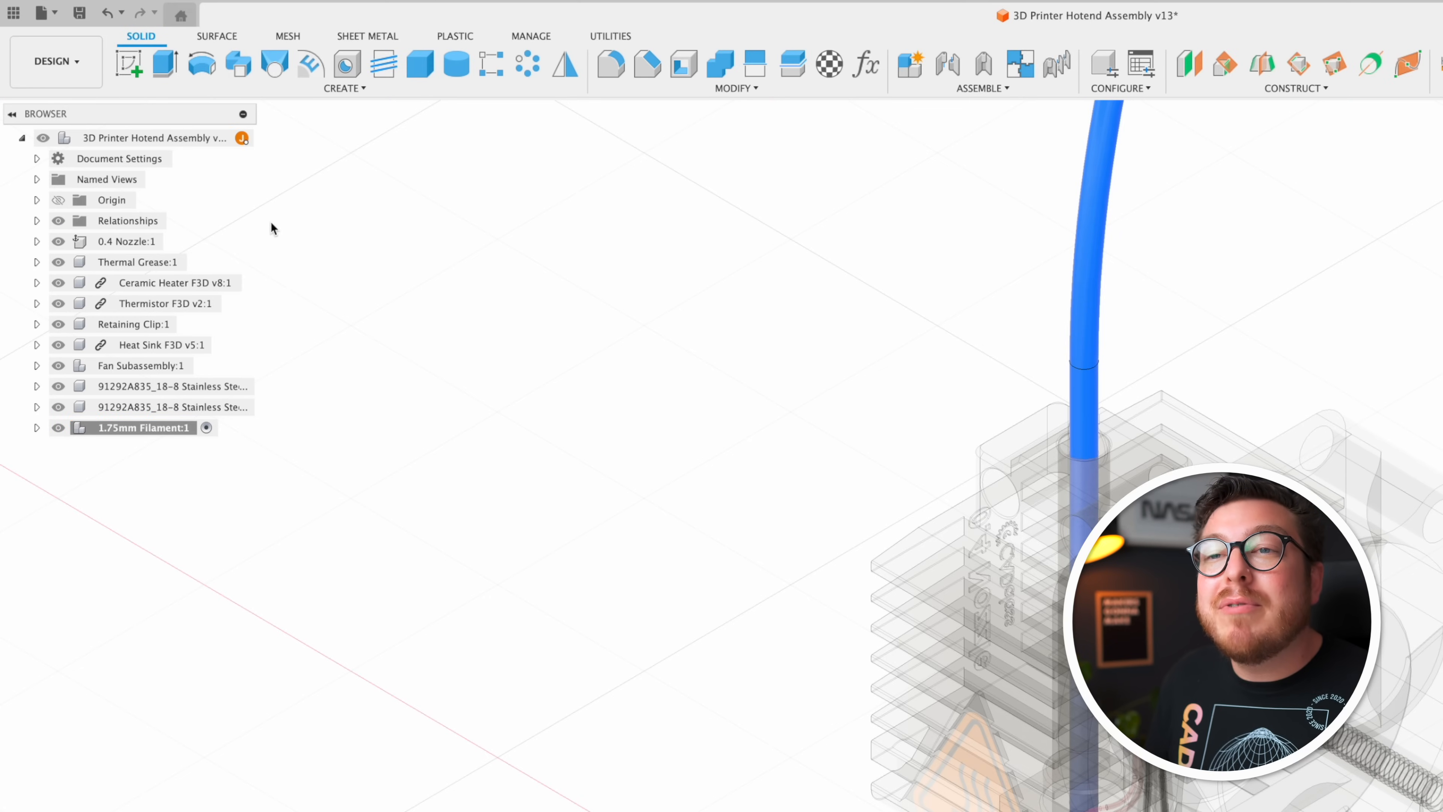
pyautogui.rightClick(152, 137)
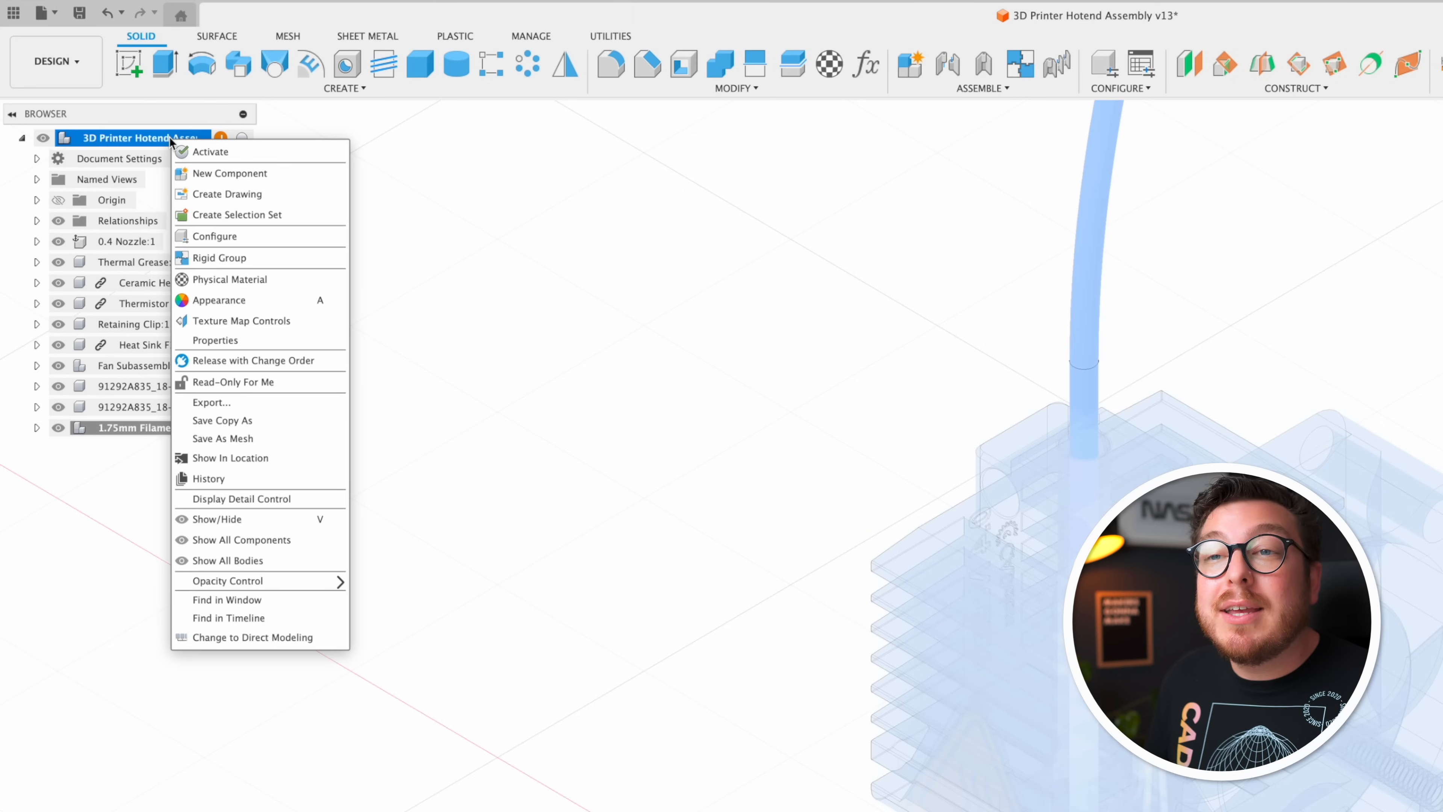
pyautogui.click(230, 173)
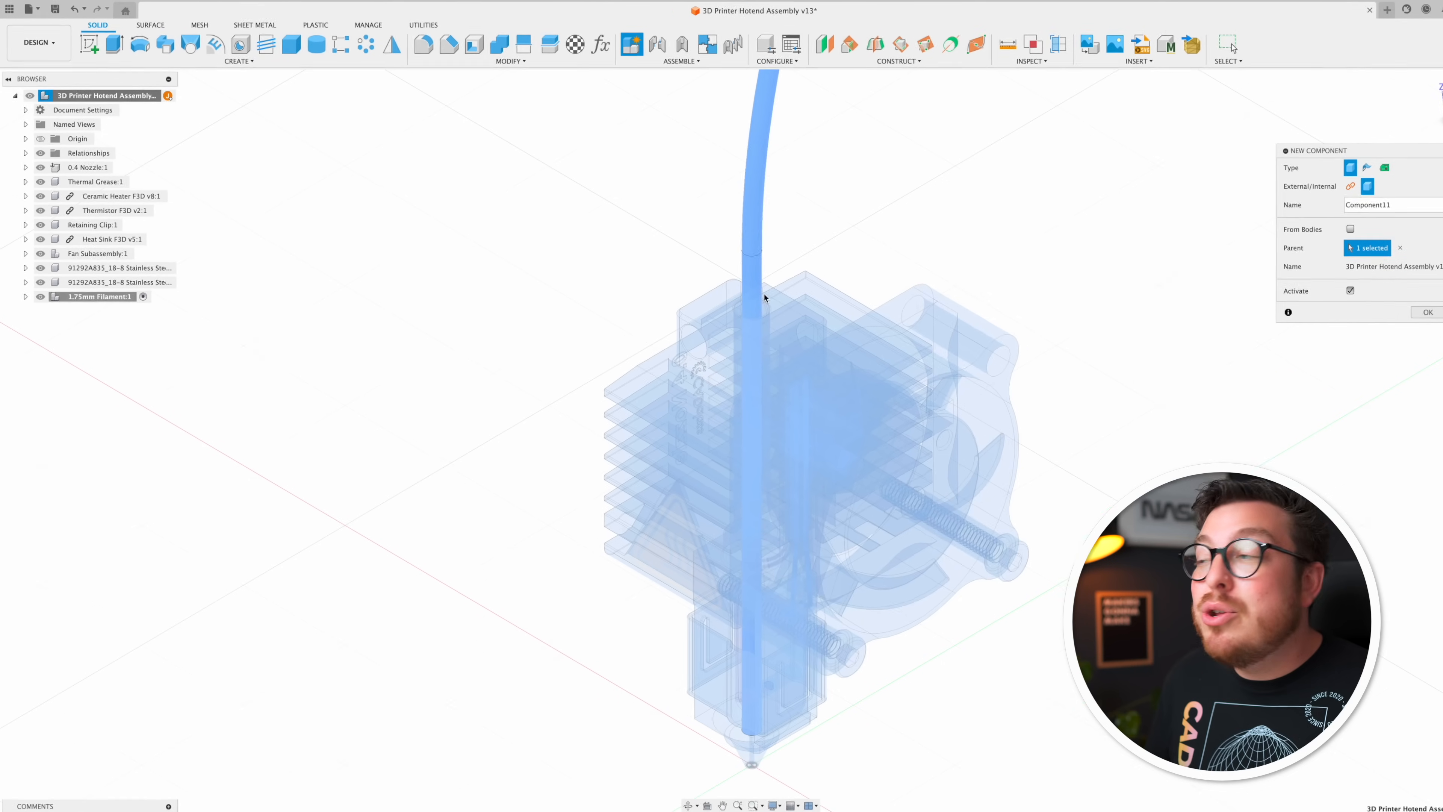
pyautogui.click(1427, 311)
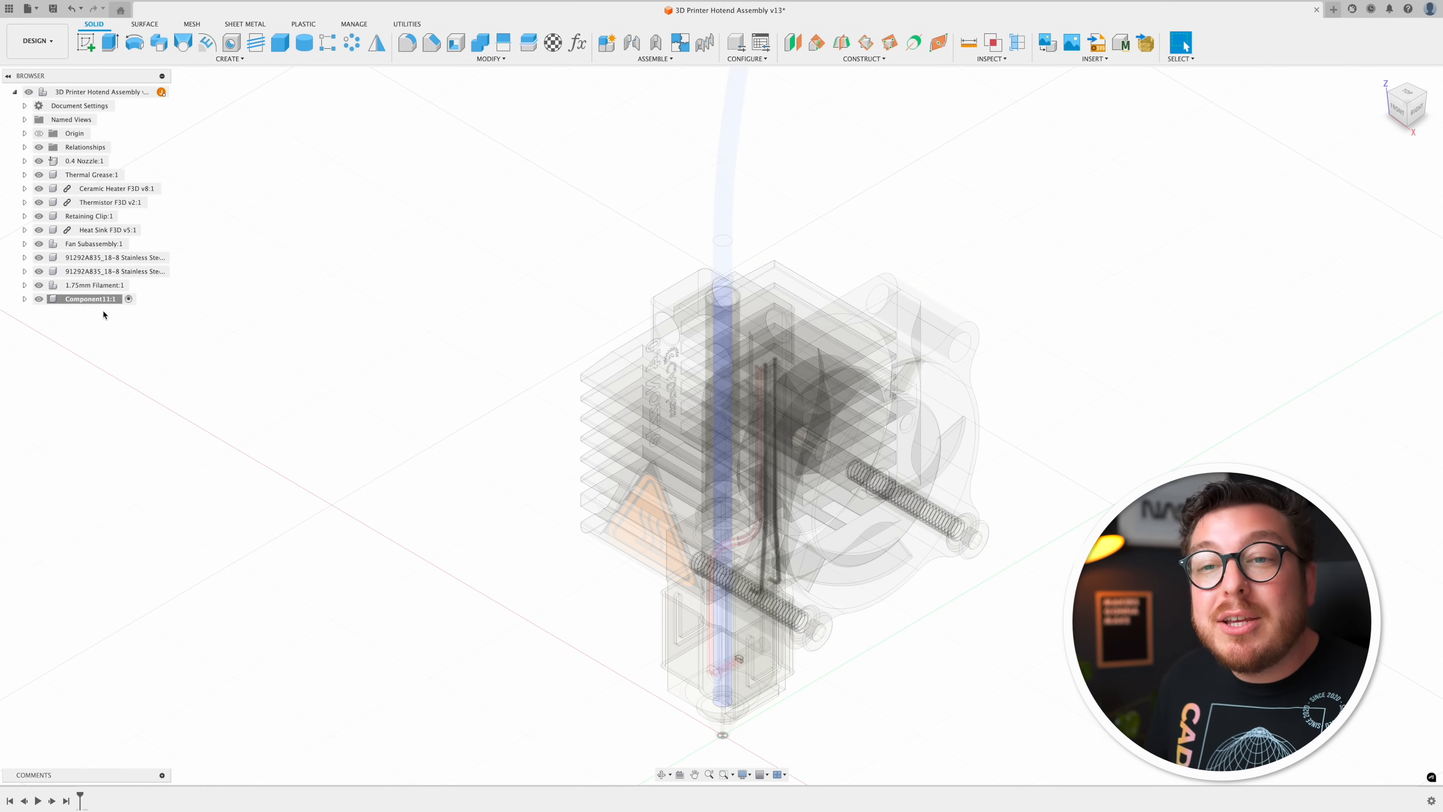
pyautogui.click(106, 229)
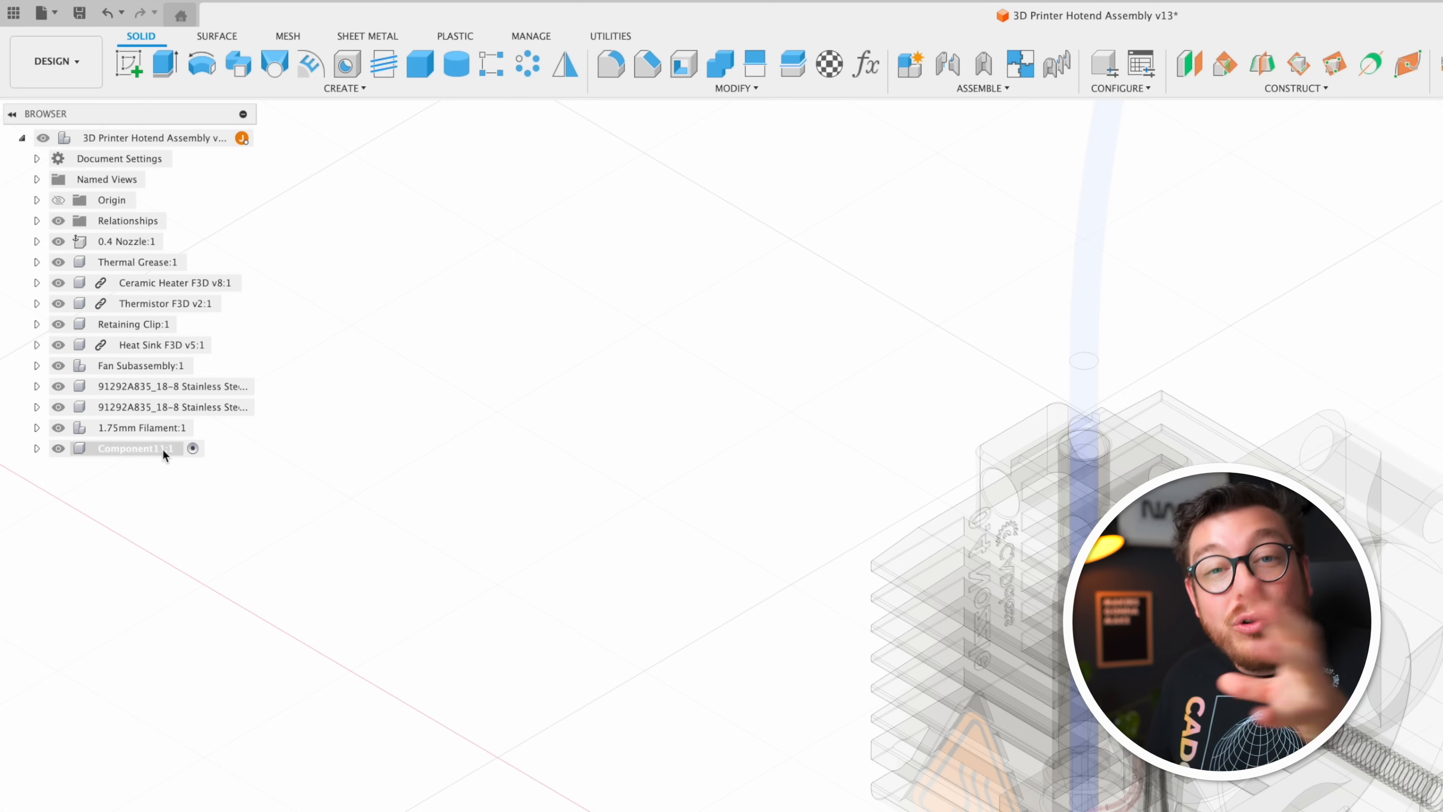
# Bring up Component11's context menu and choose an action from it.
pyautogui.rightClick(134, 448)
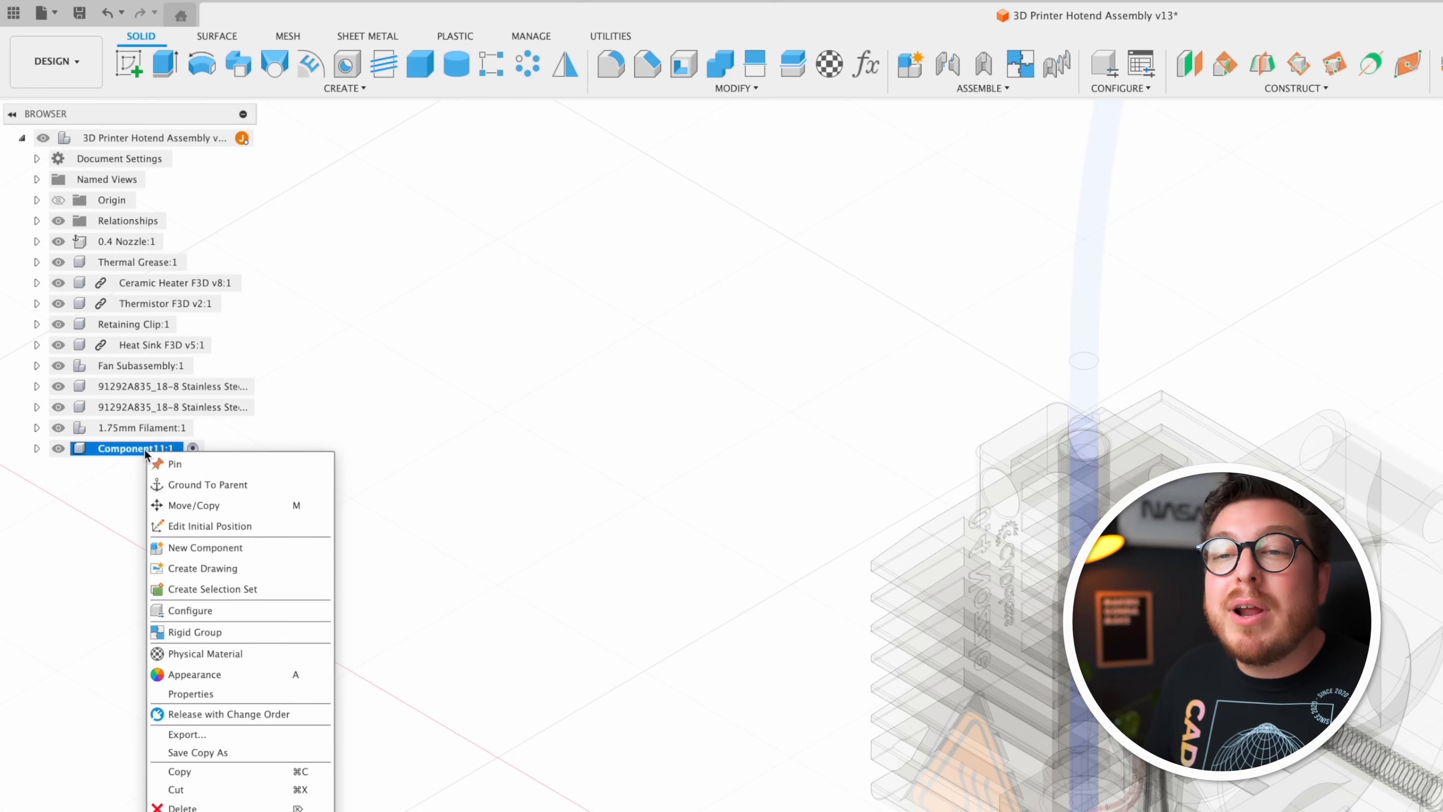
pyautogui.click(204, 548)
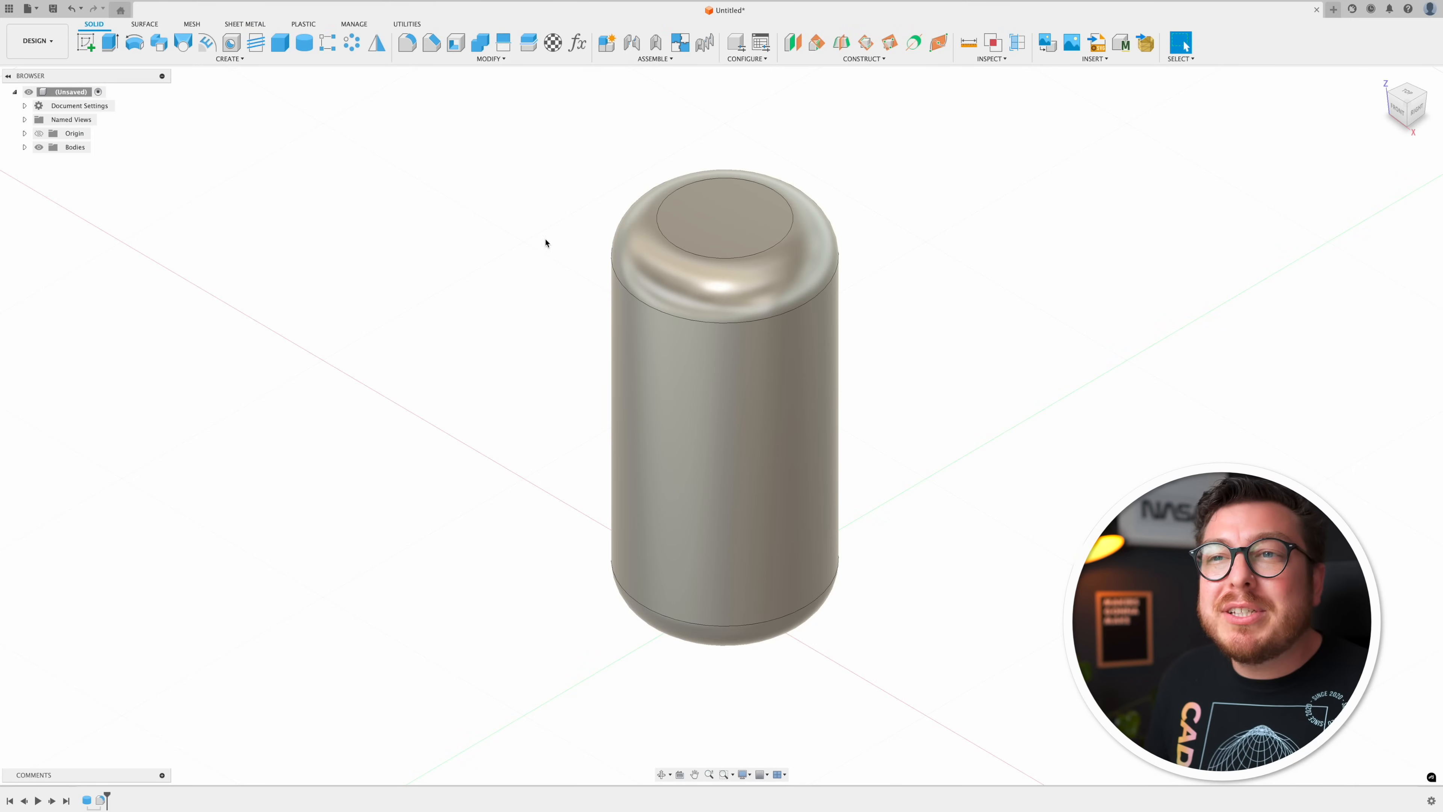
pyautogui.click(228, 44)
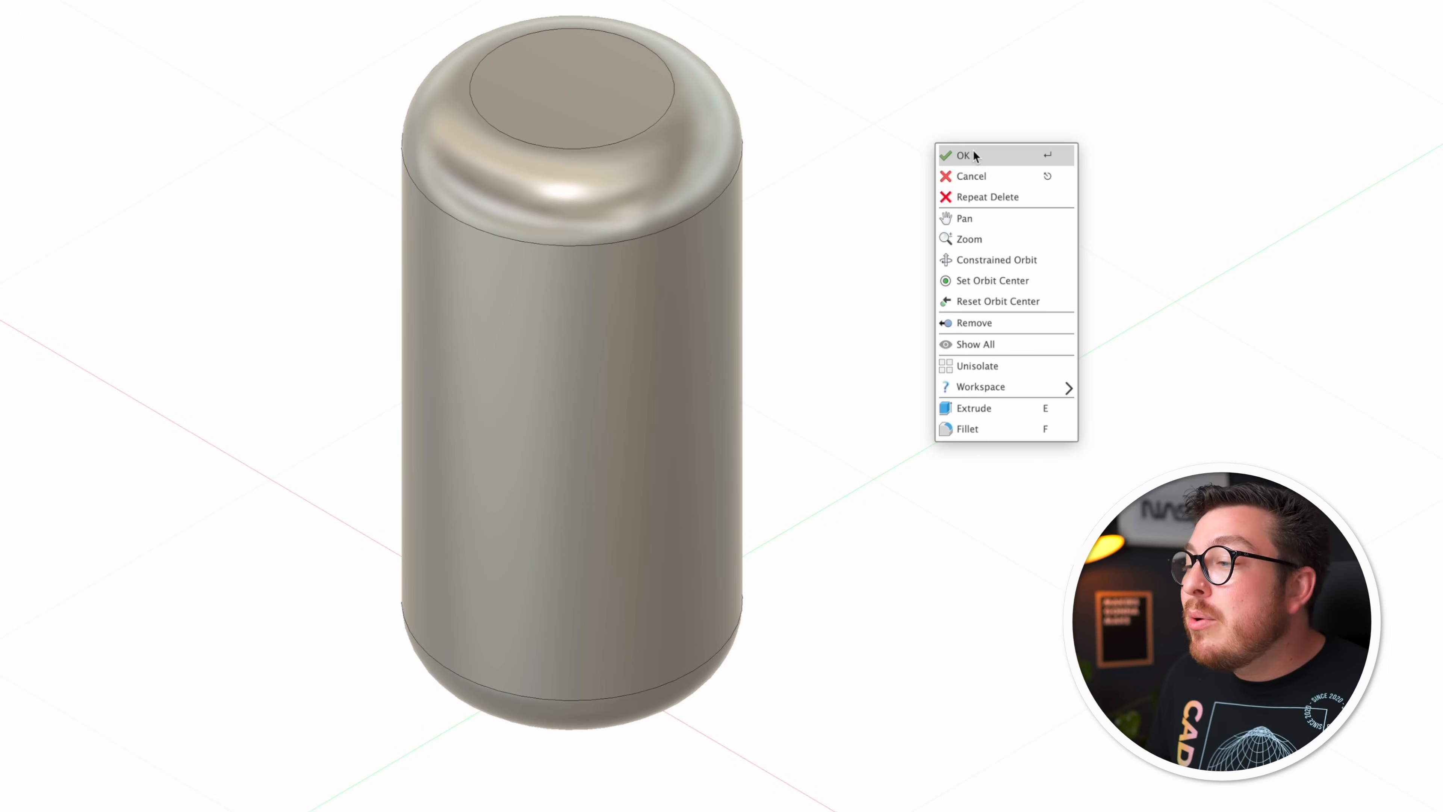
pyautogui.moveTo(1002, 430)
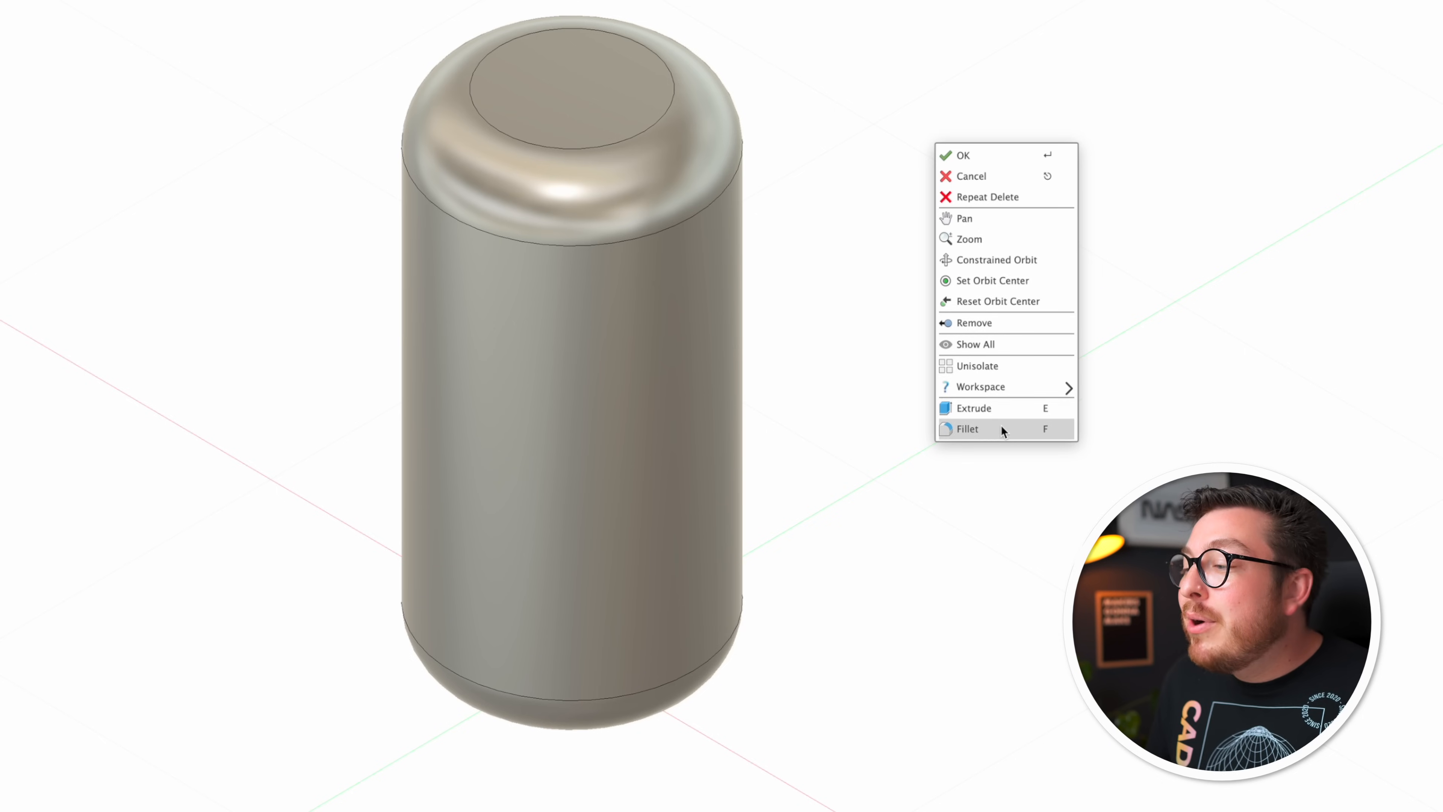
pyautogui.moveTo(1006, 408)
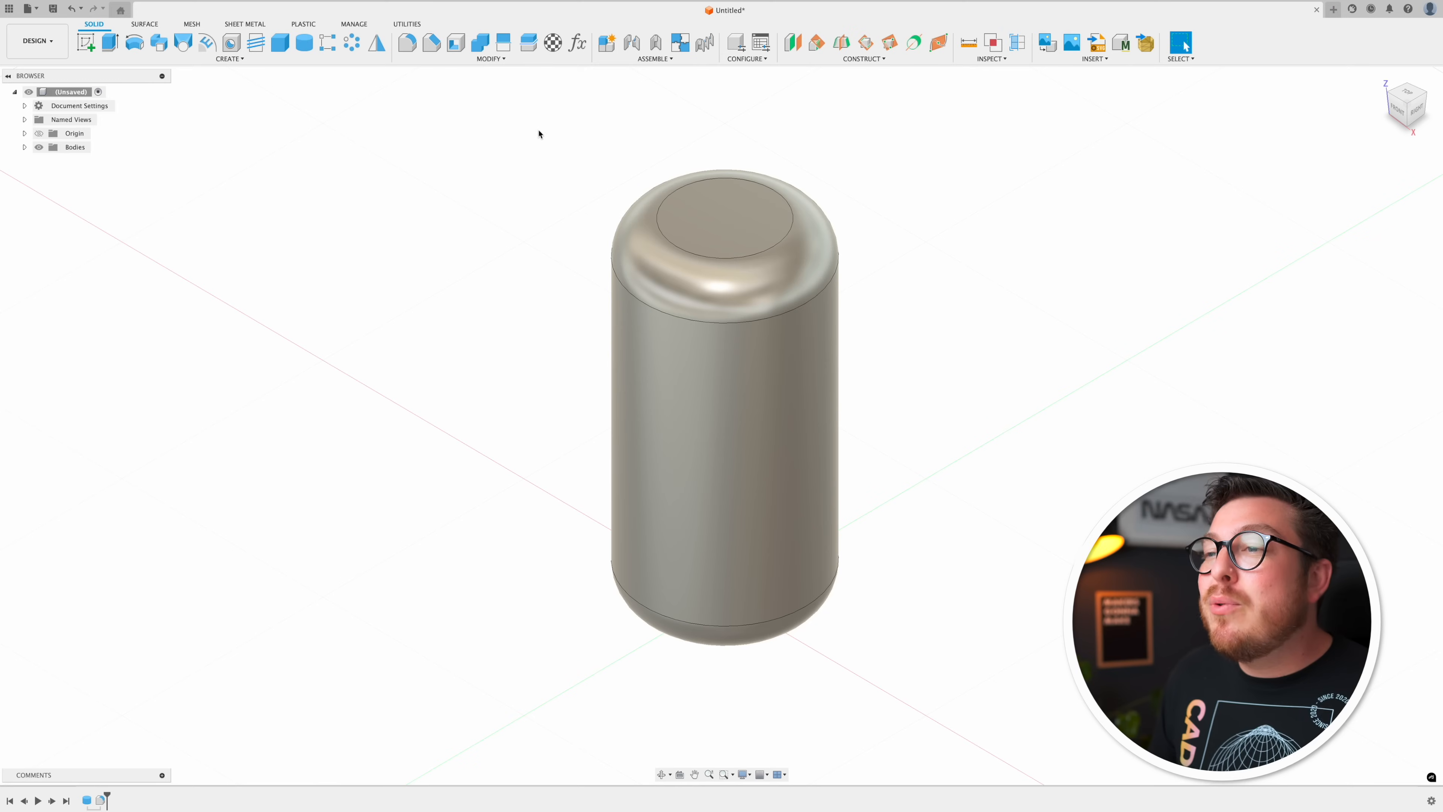
# Start an Extrude in the capsule design with no profile selected yet.
pyautogui.click(723, 415)
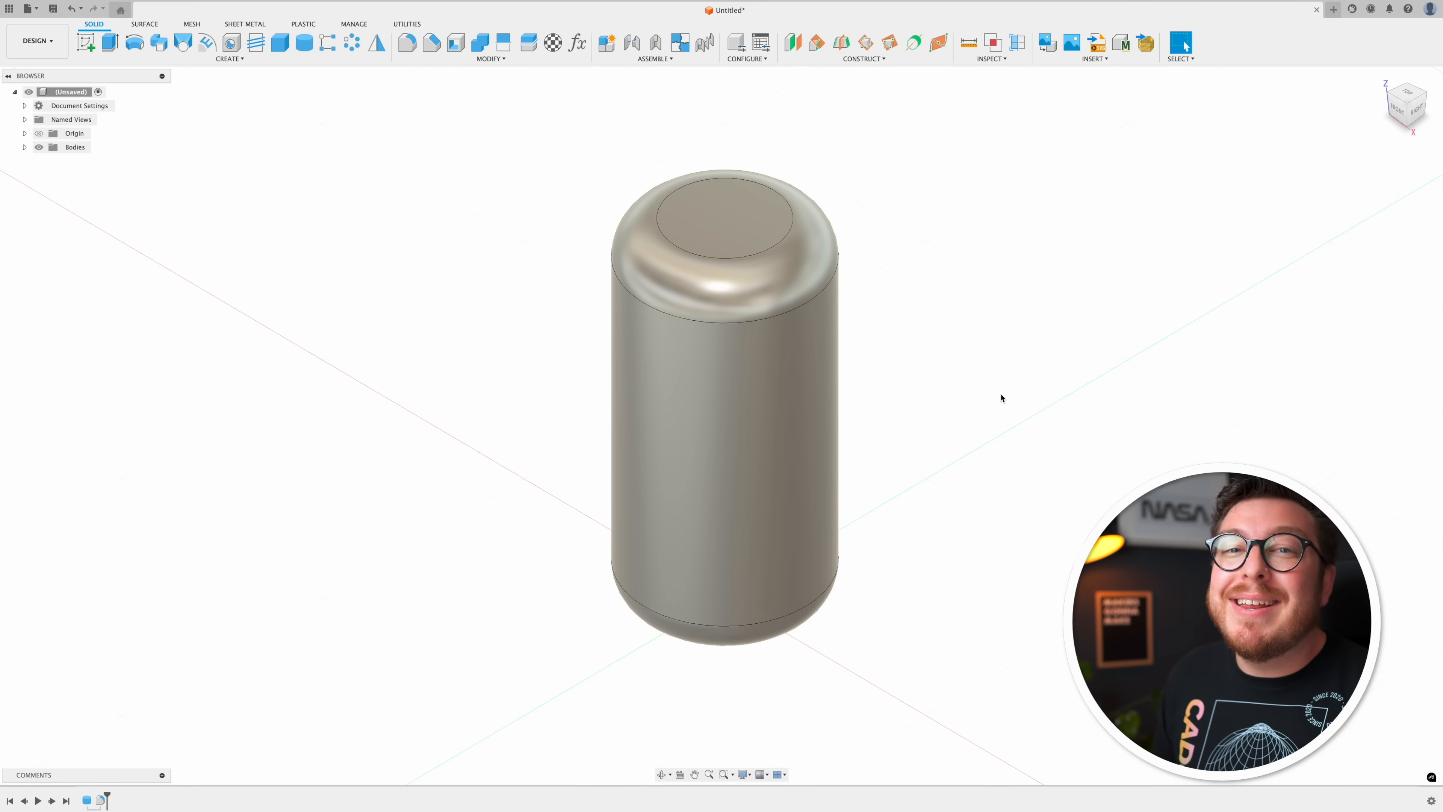
pyautogui.click(110, 42)
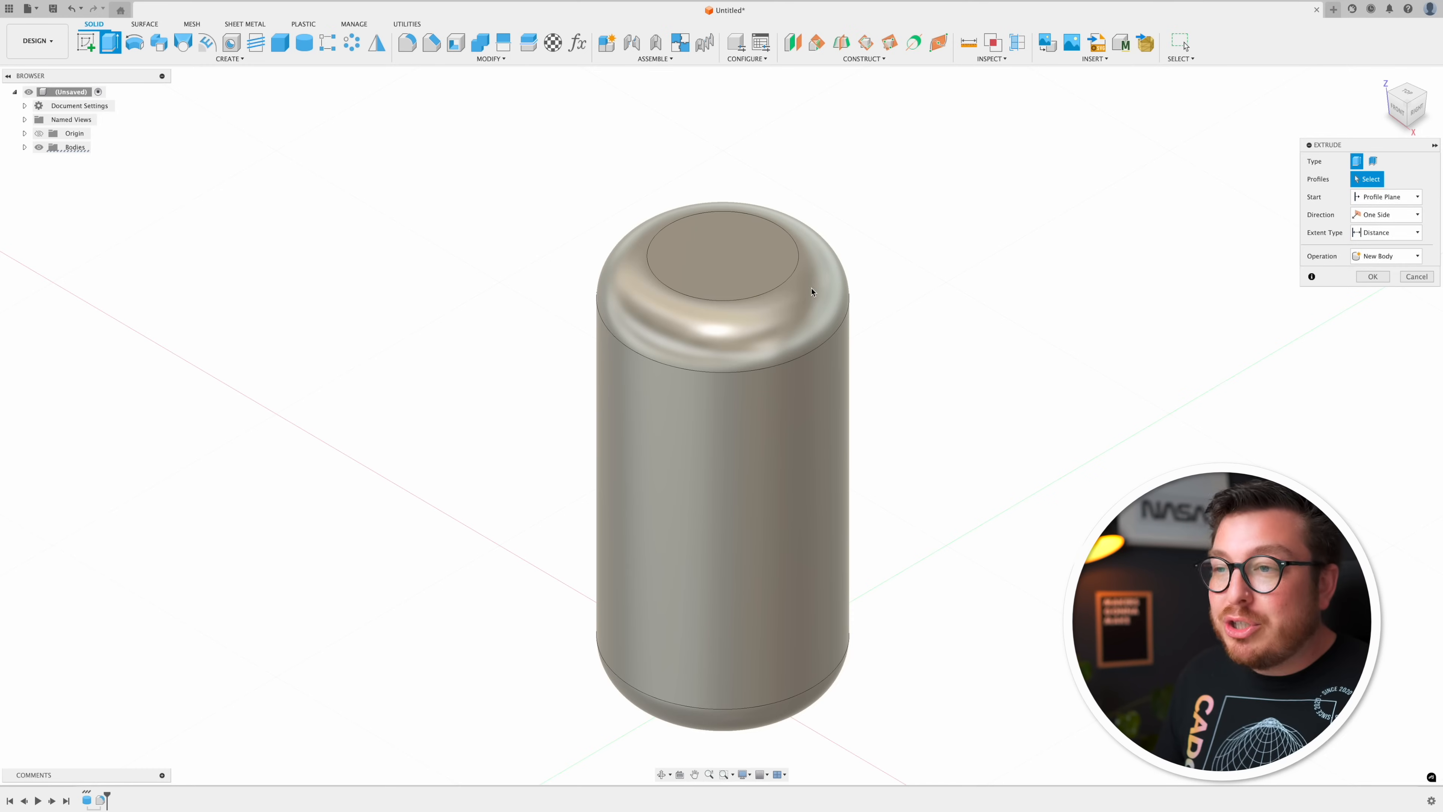
# Pick the capsule's top circular face as the profile for the 5 mm joined boss.
pyautogui.click(727, 249)
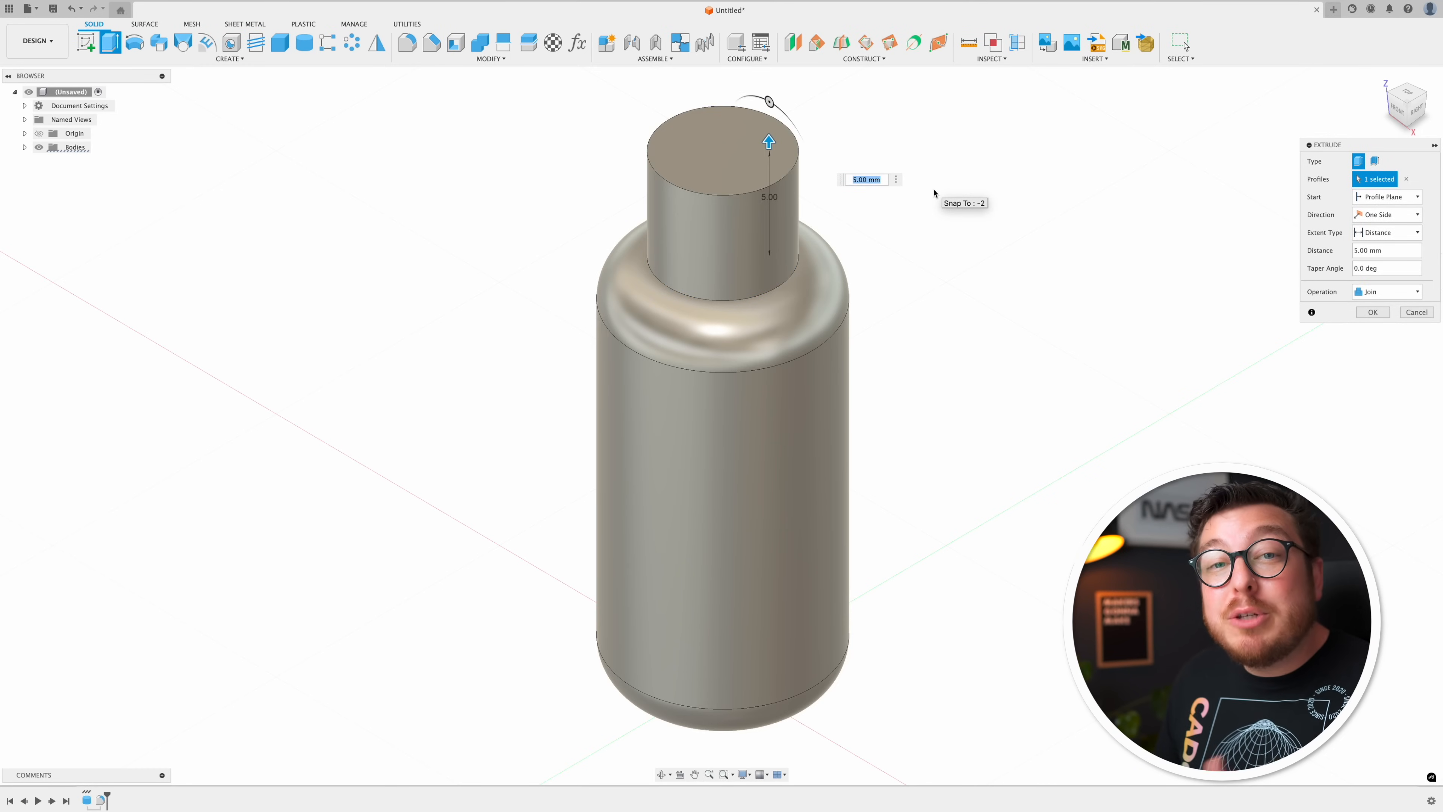
pyautogui.moveTo(1376, 311)
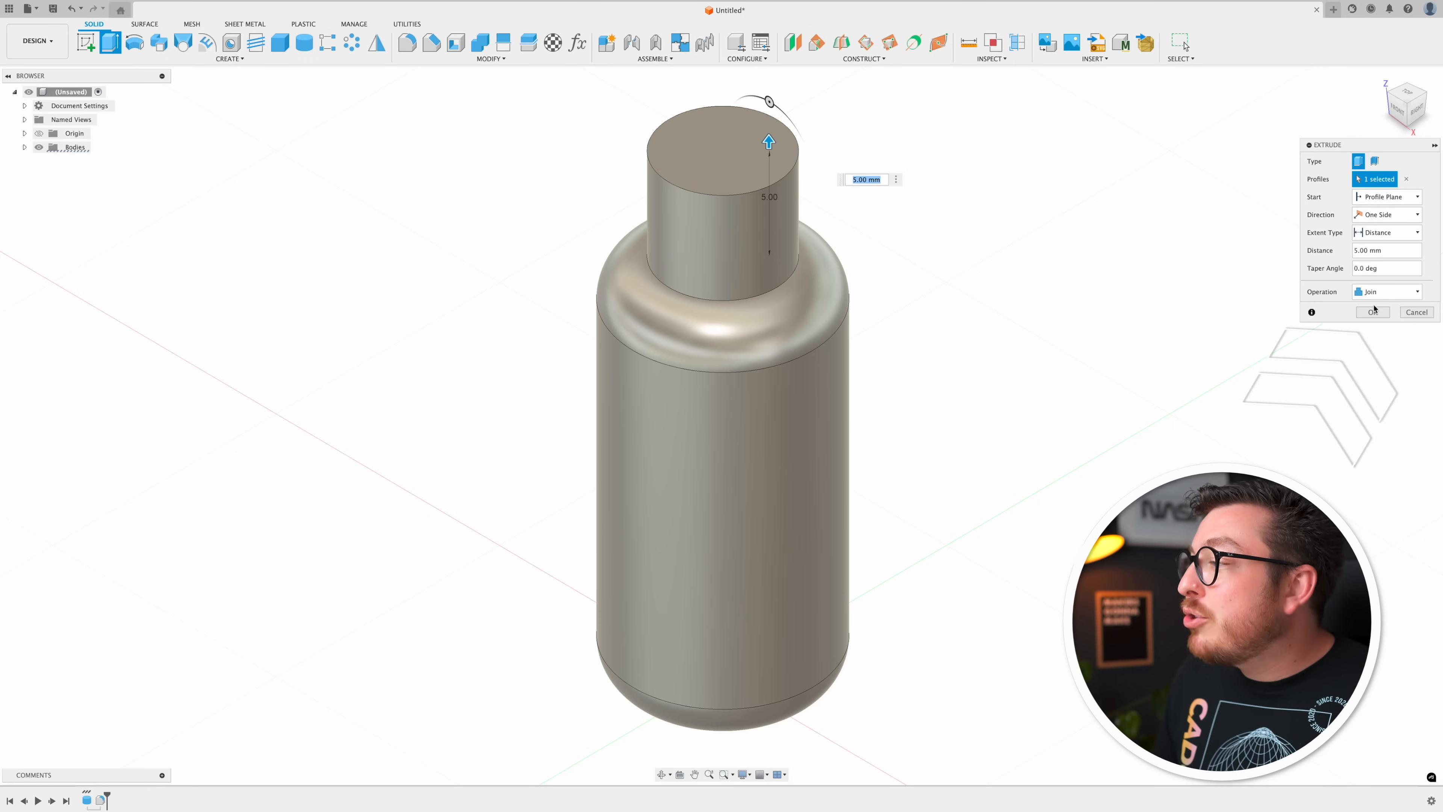
pyautogui.moveTo(1069, 306)
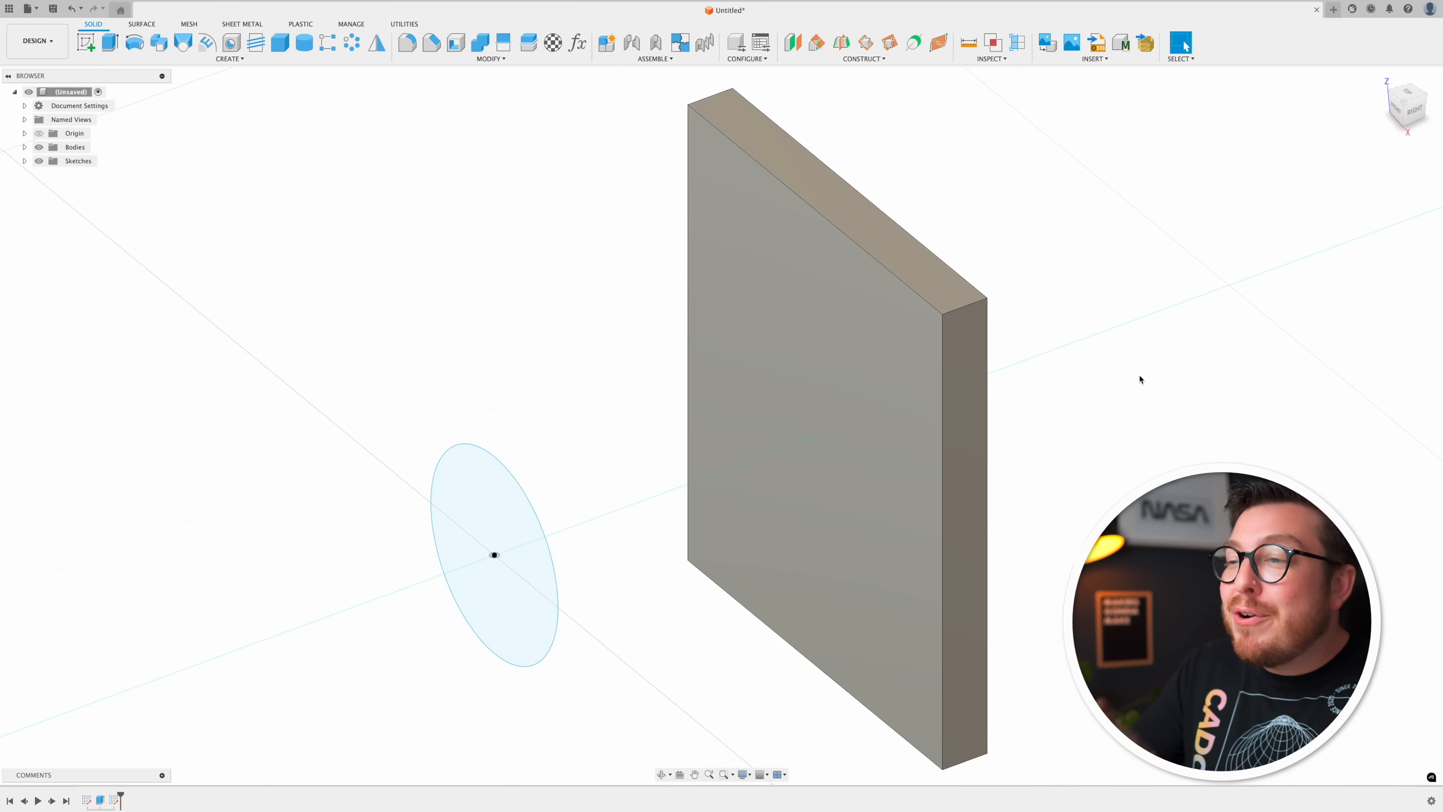
pyautogui.moveTo(866, 635)
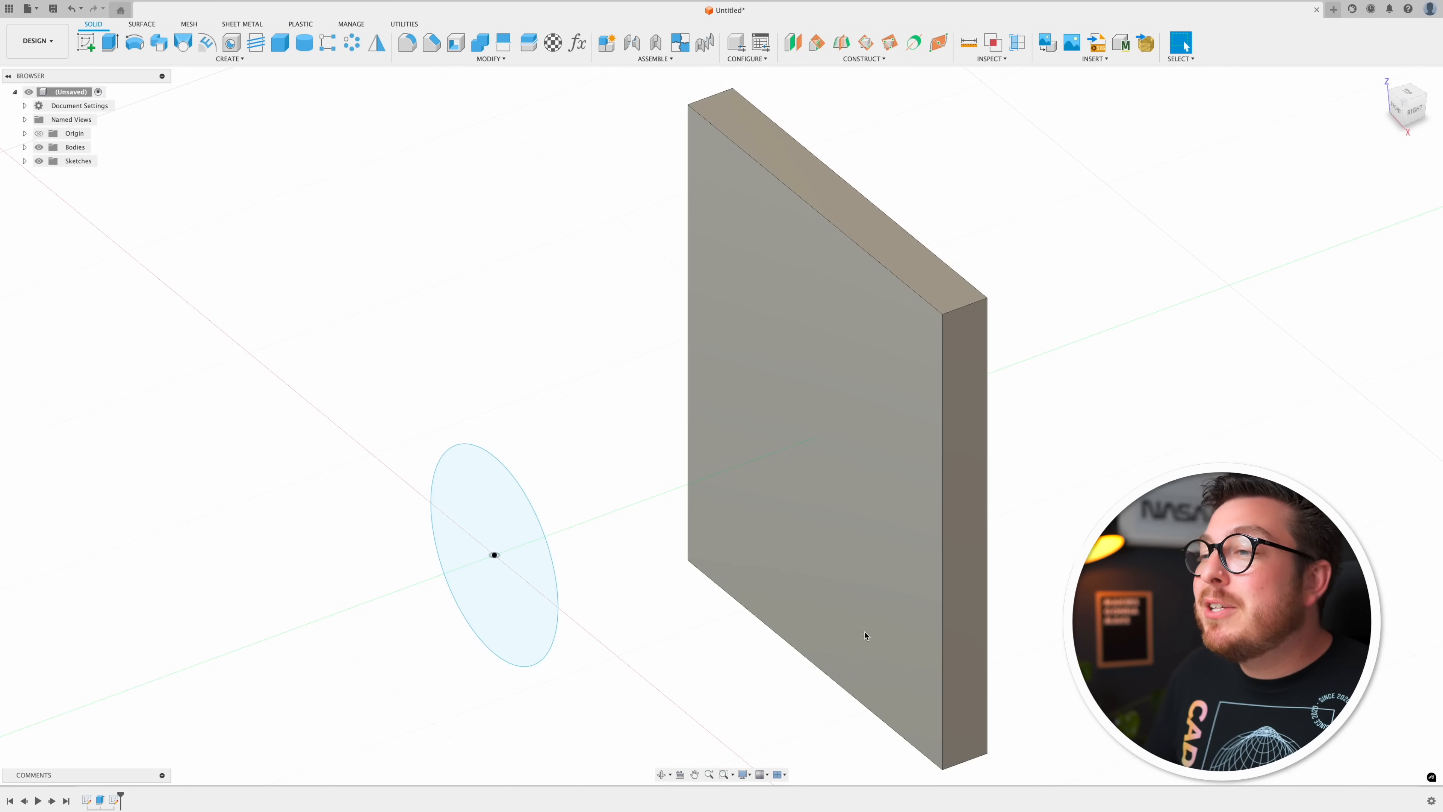
# Extrude the circle profile with Extent Type set to To Object, aiming at the wall face.
pyautogui.click(493, 510)
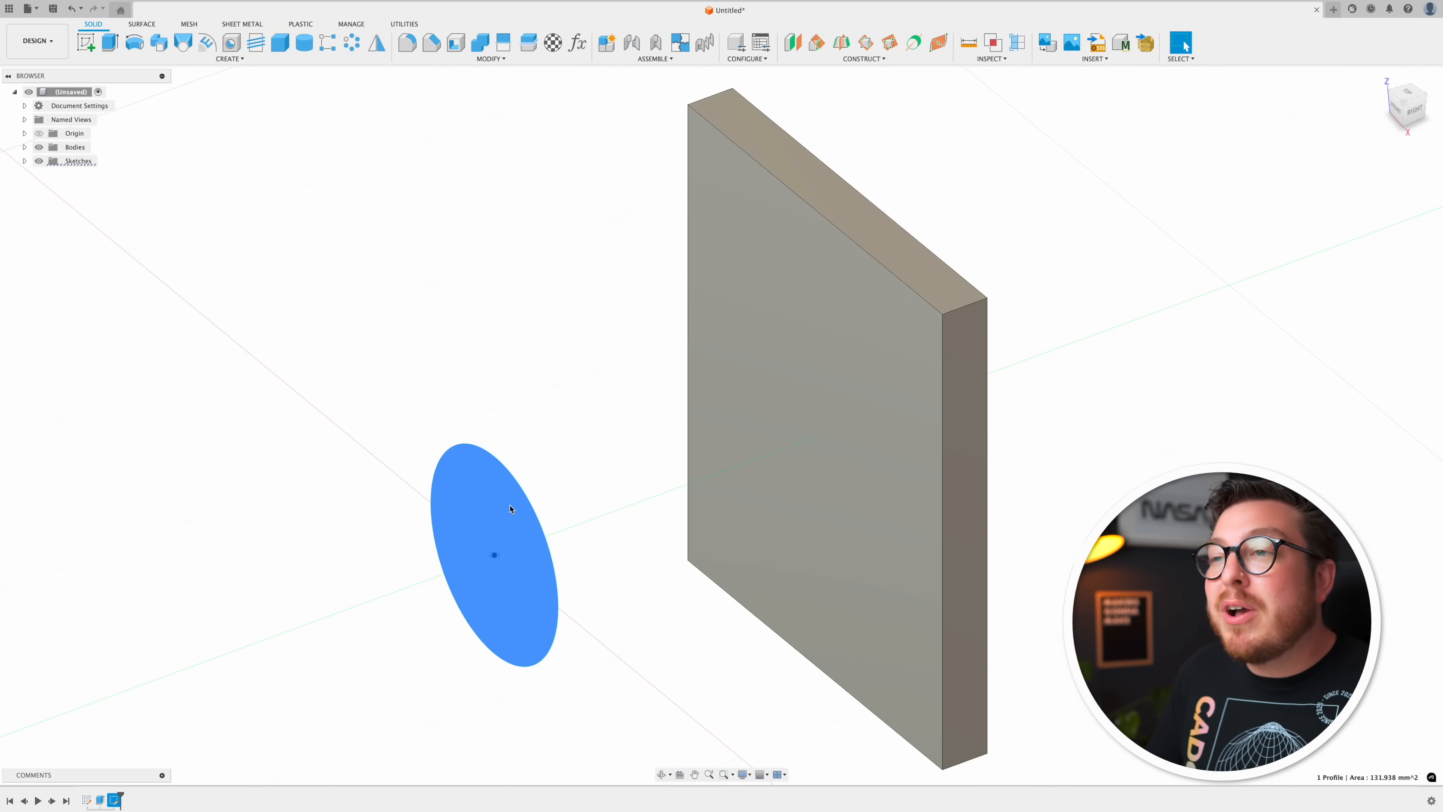
pyautogui.moveTo(802, 458)
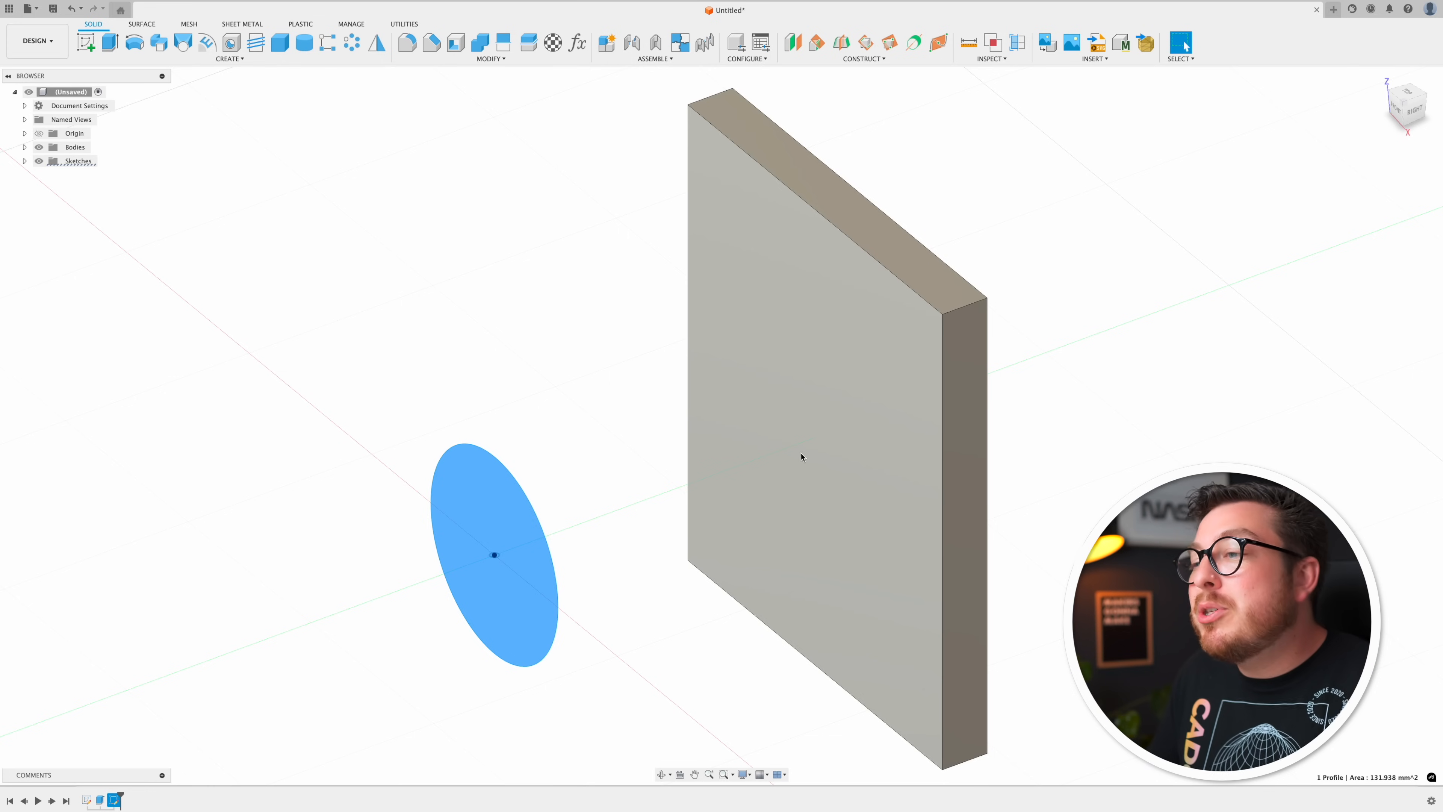
pyautogui.click(1092, 497)
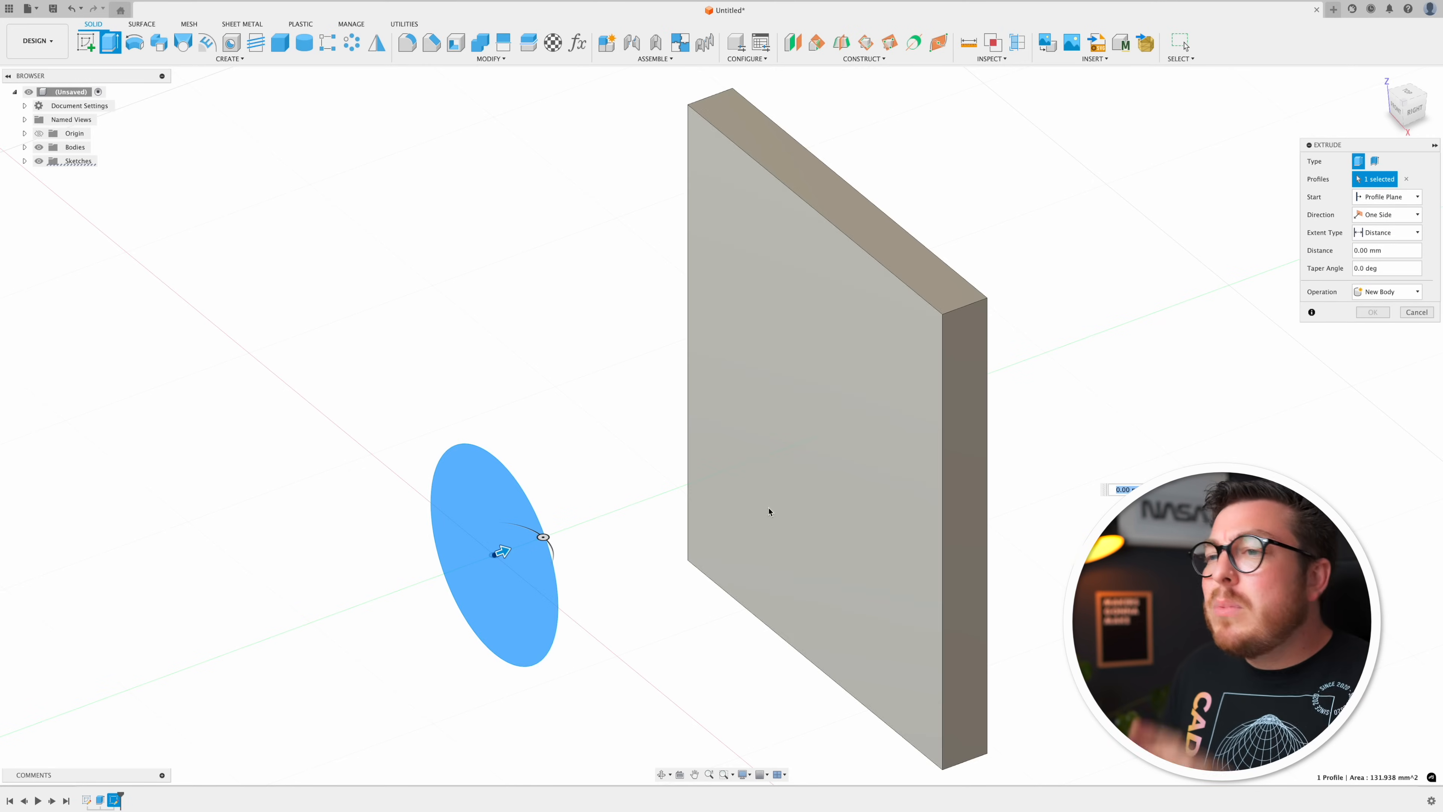
pyautogui.moveTo(460, 700)
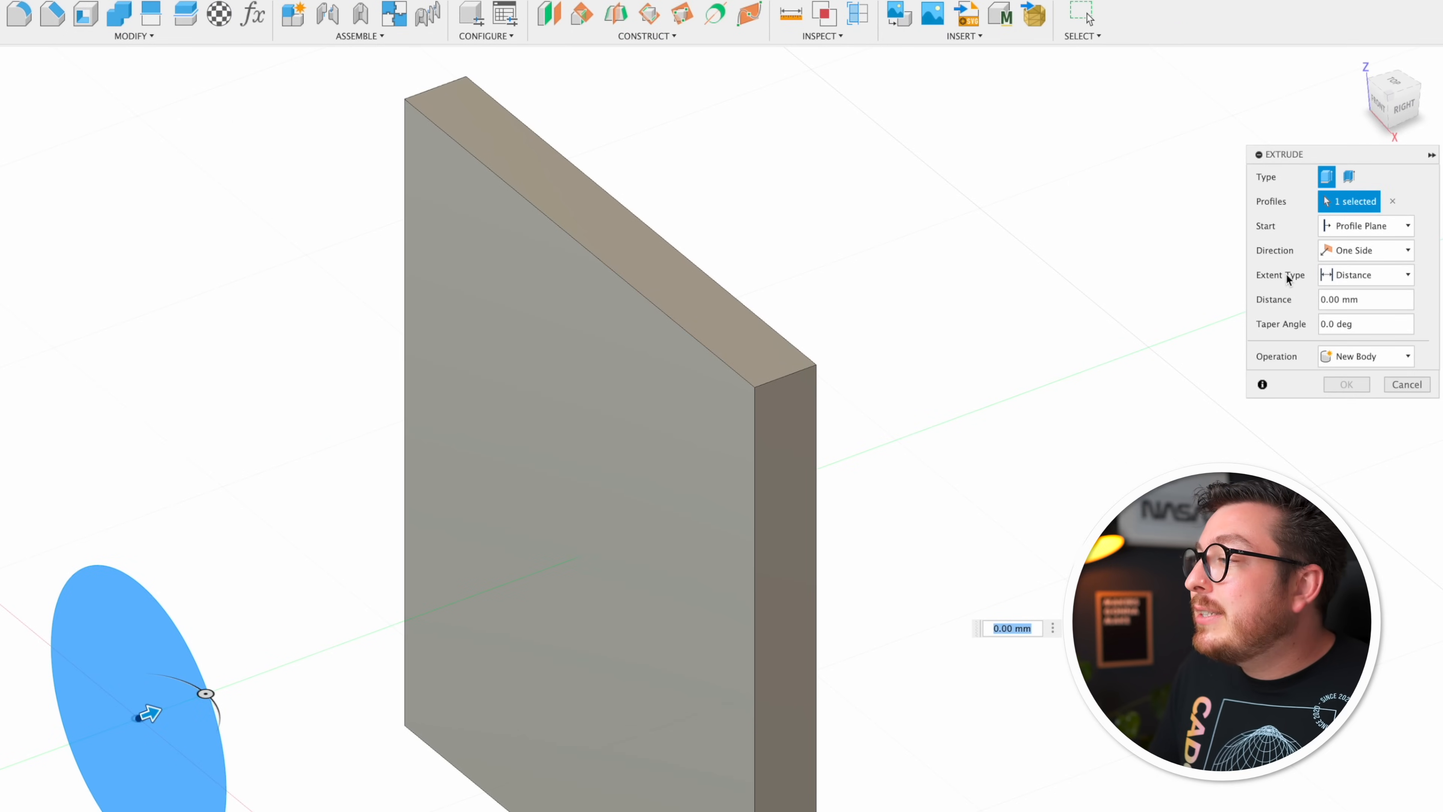
pyautogui.click(1366, 274)
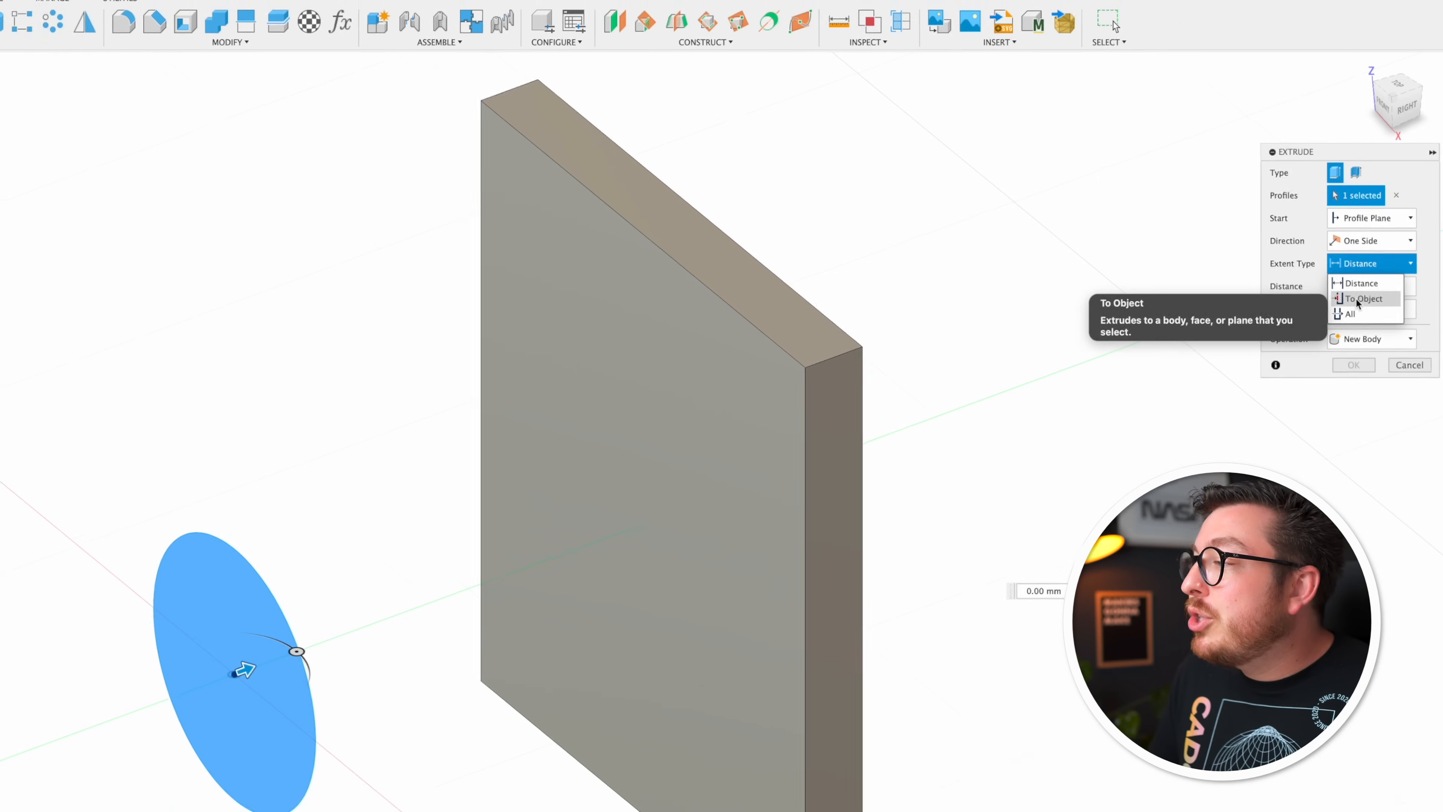
pyautogui.click(1361, 298)
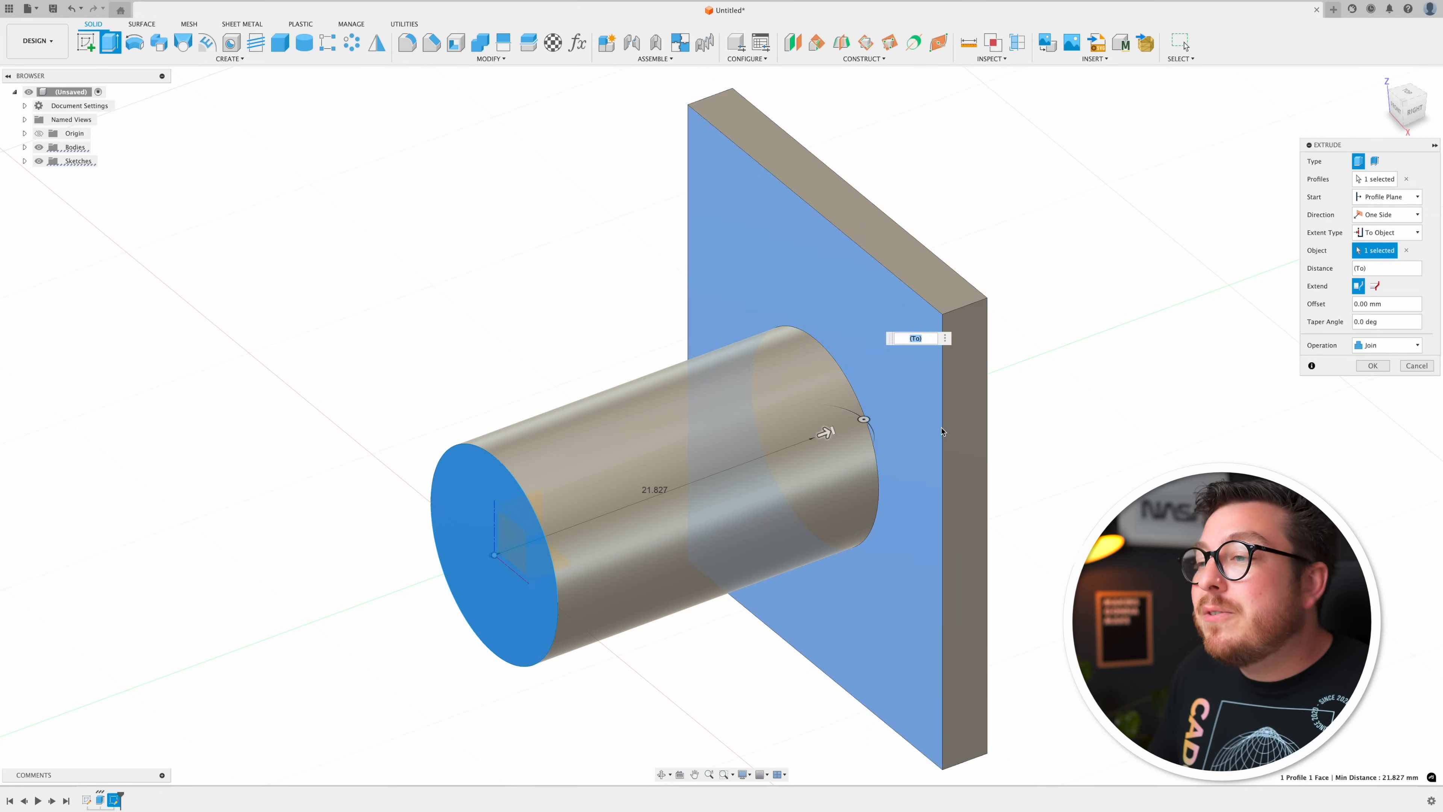